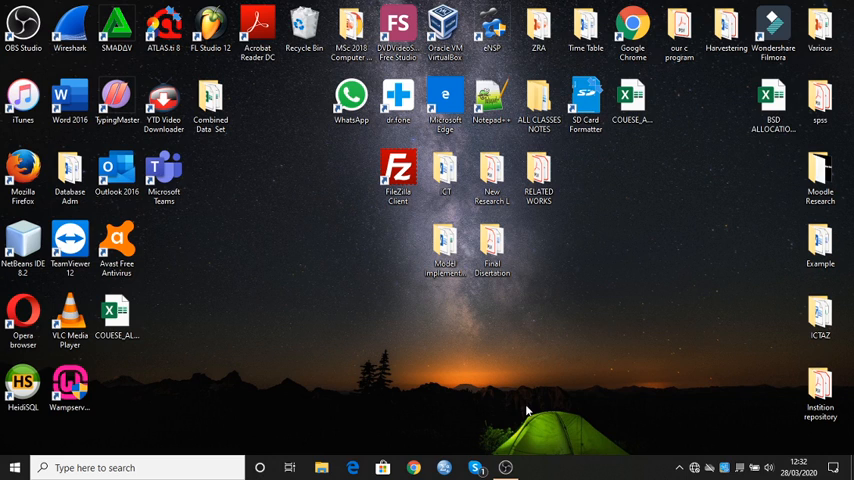
pyautogui.moveTo(537, 409)
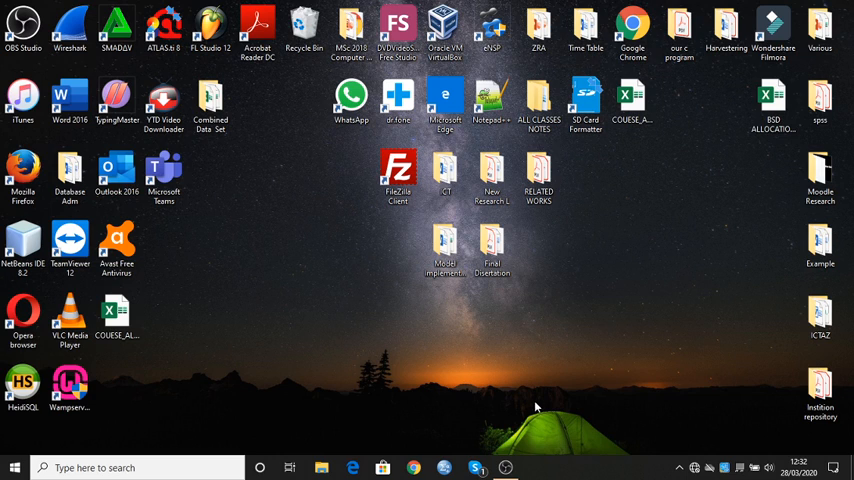
pyautogui.moveTo(604, 319)
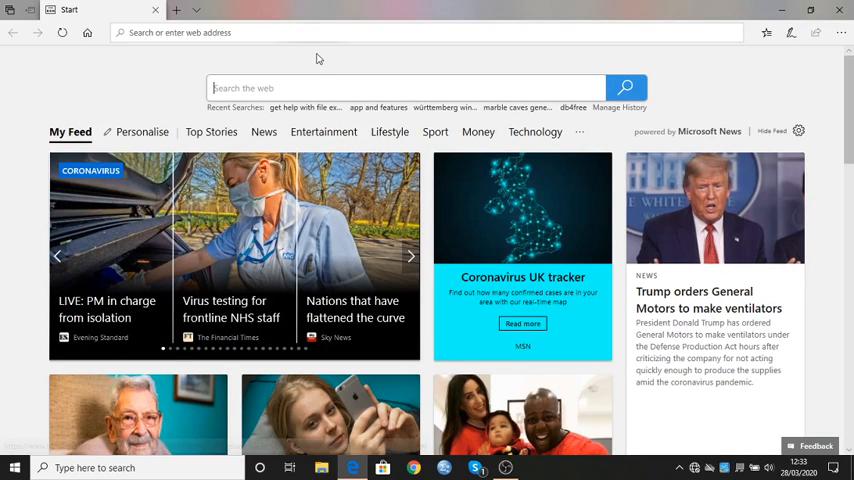
pyautogui.write('www.nipa.ac.zm/')
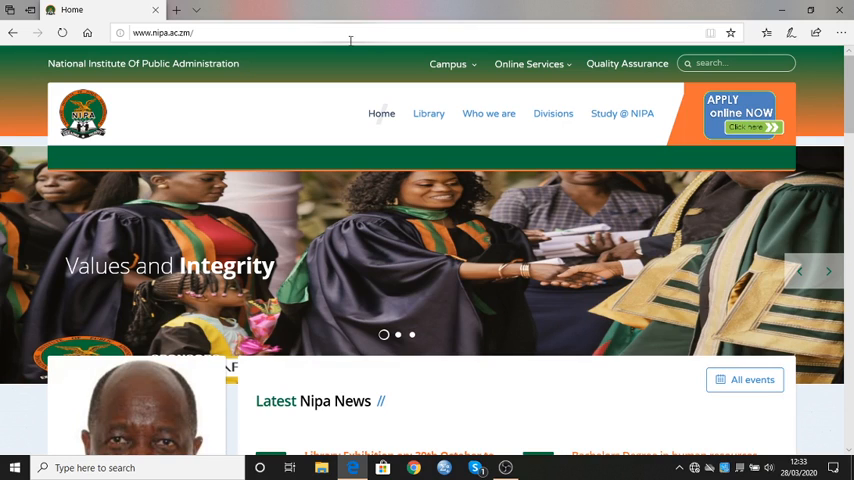
pyautogui.click(535, 63)
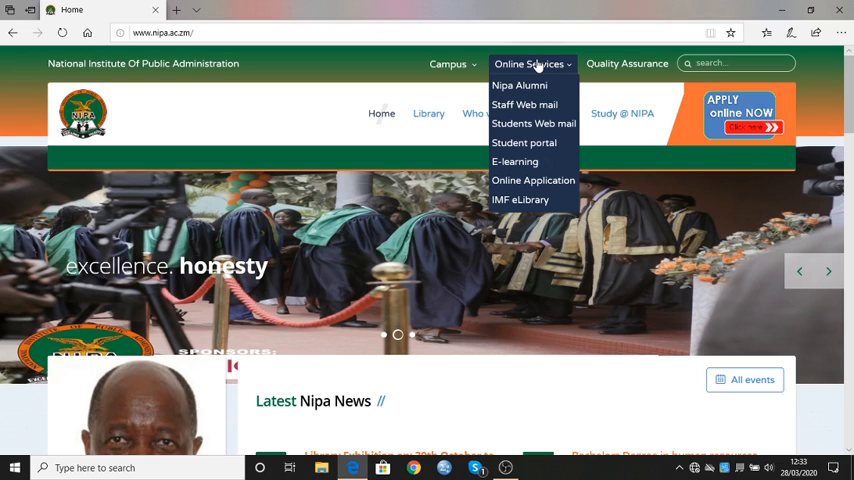
pyautogui.click(515, 161)
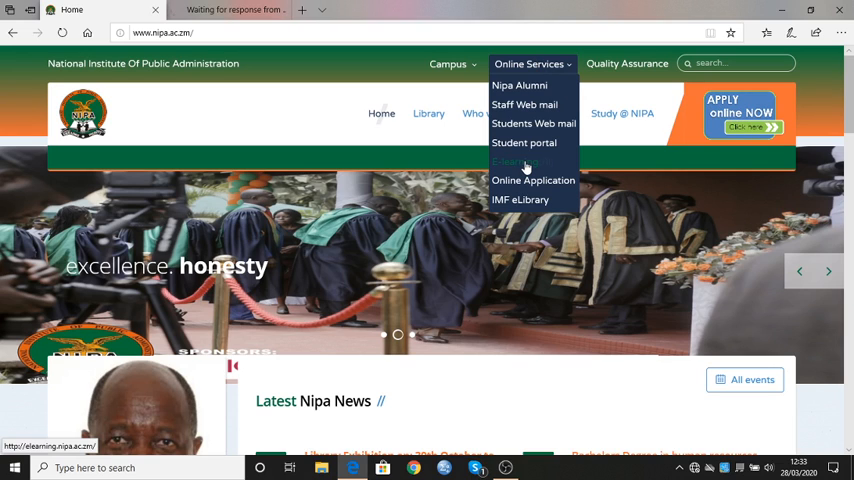
pyautogui.click(517, 161)
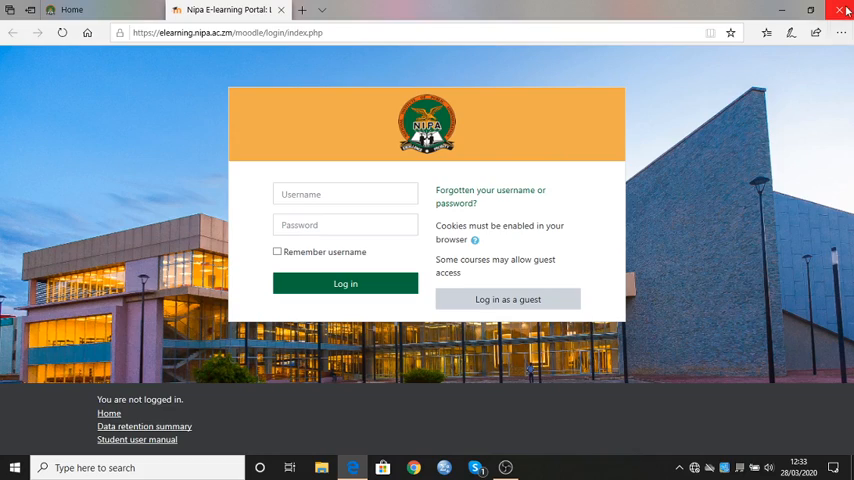
# Step: Close and relaunch Edge, then load elearning.nipa.ac.zm directly
pyautogui.click(838, 11)
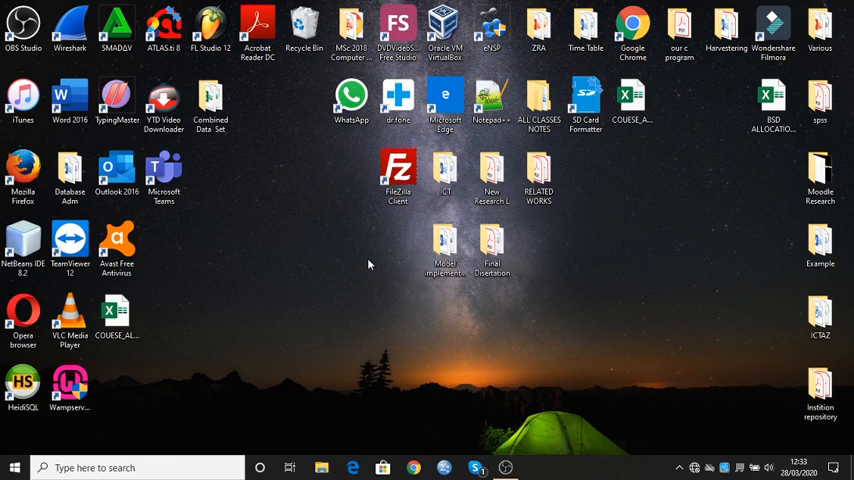
pyautogui.moveTo(370, 423)
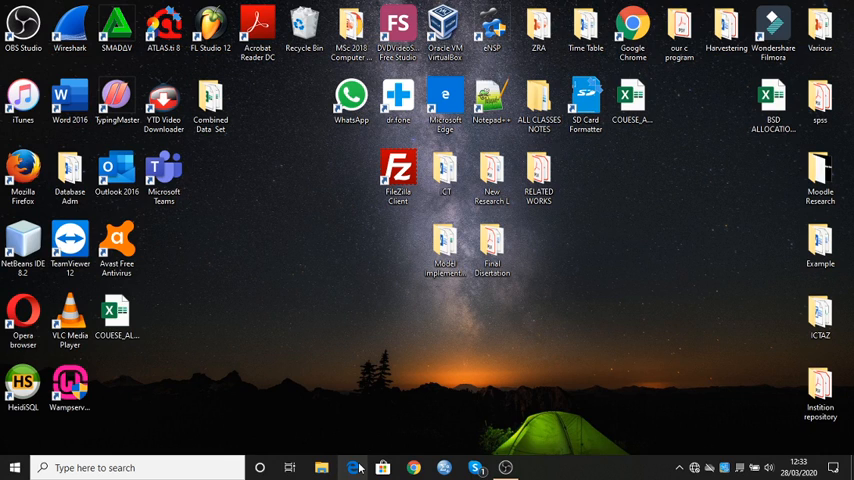
pyautogui.click(352, 467)
pyautogui.write('e')
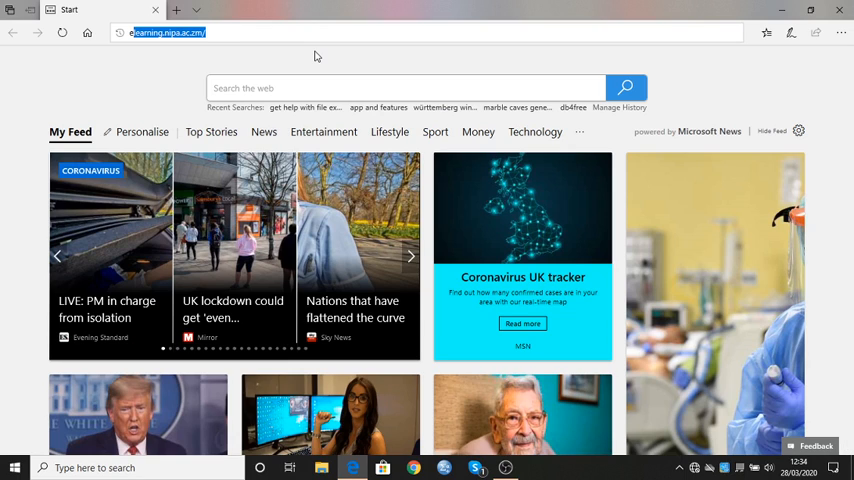
pyautogui.click(200, 32)
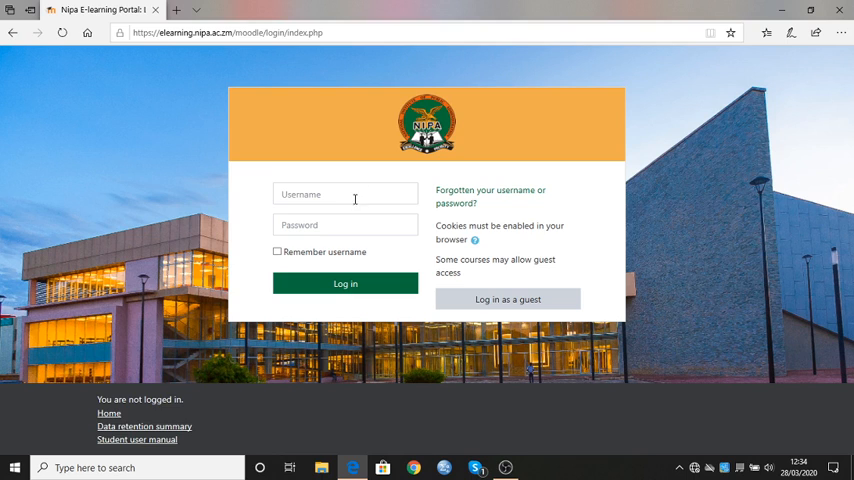
pyautogui.click(345, 194)
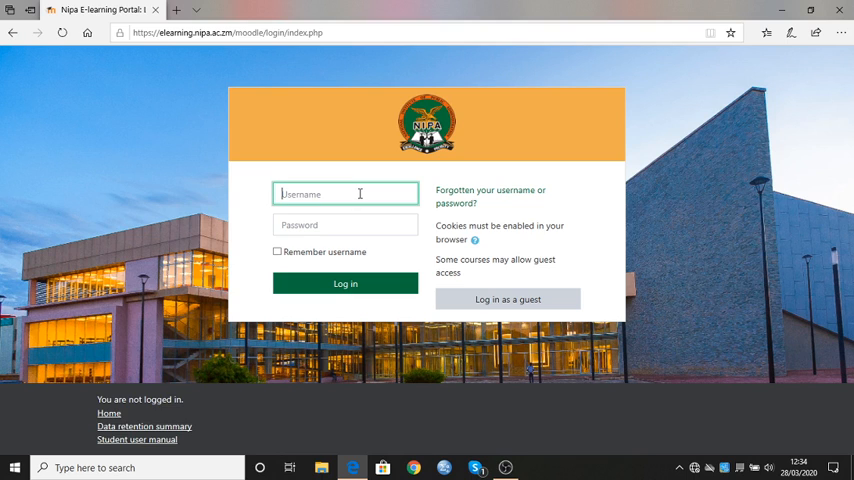
pyautogui.write('r.mus')
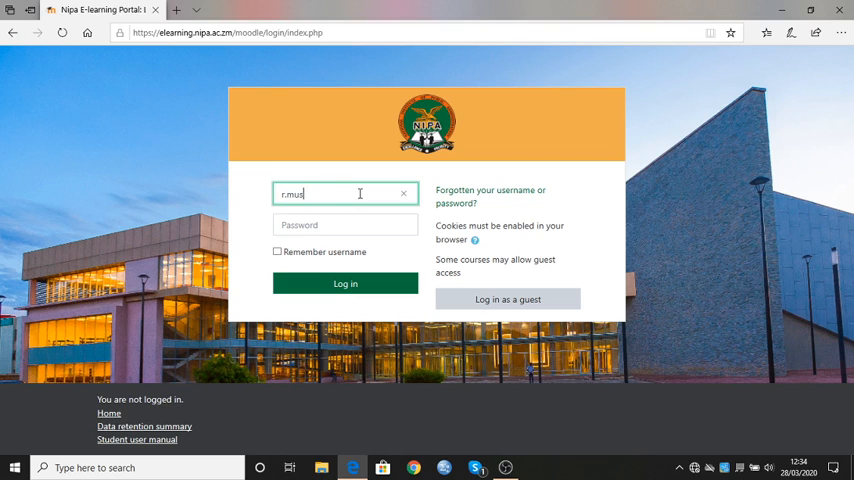
pyautogui.write('endo')
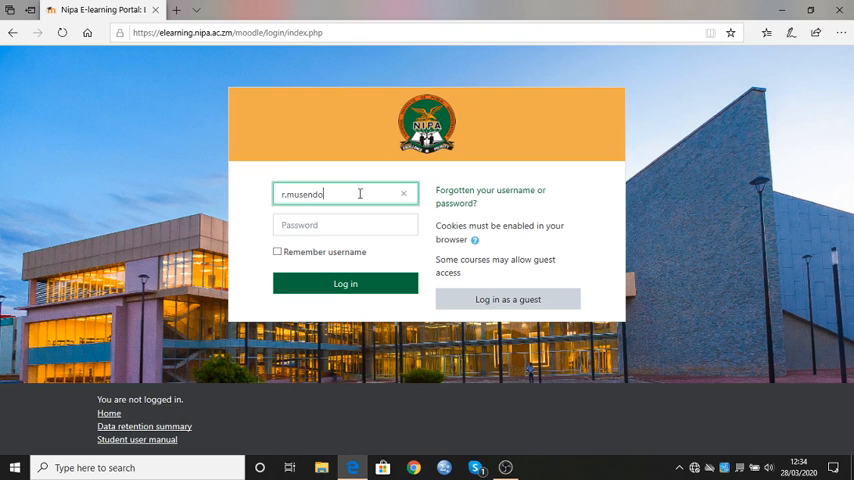
pyautogui.click(345, 224)
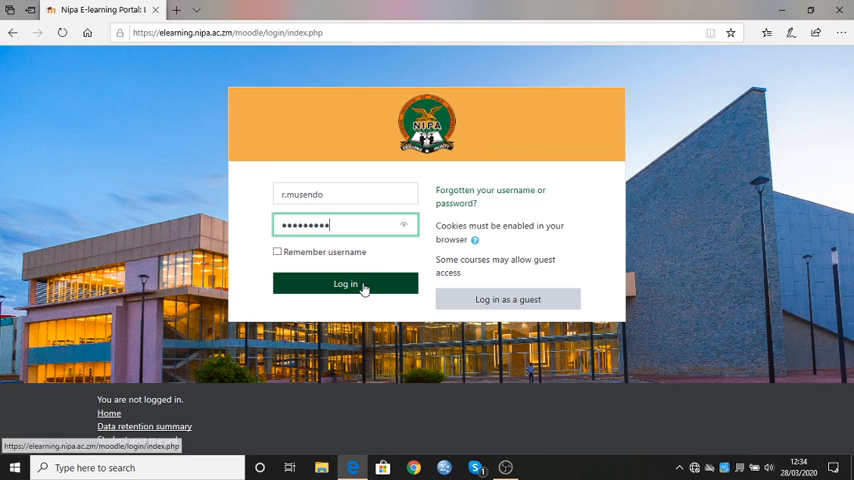
pyautogui.click(345, 283)
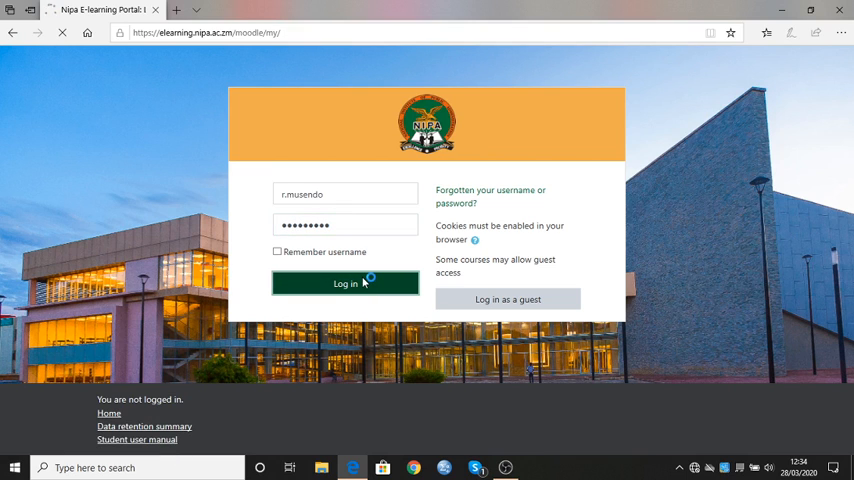
# Step: Scroll the Course overview and open (BCS306P) Advanced Database Management System
pyautogui.click(344, 283)
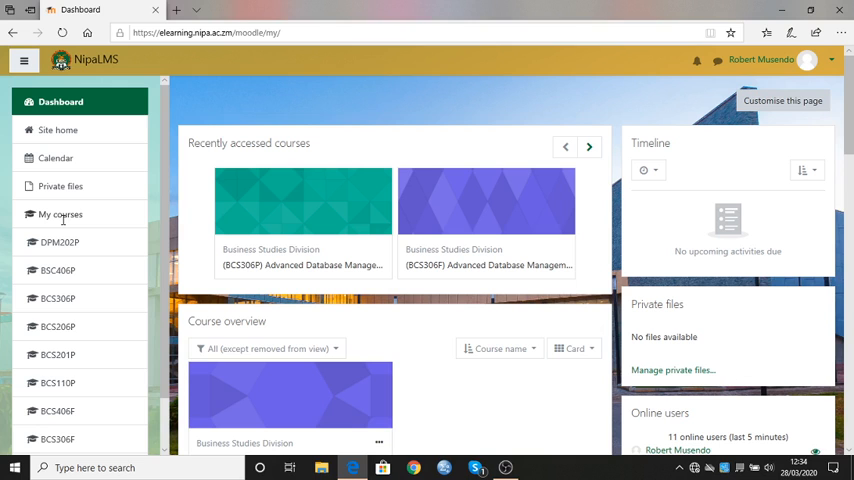
pyautogui.moveTo(80, 242)
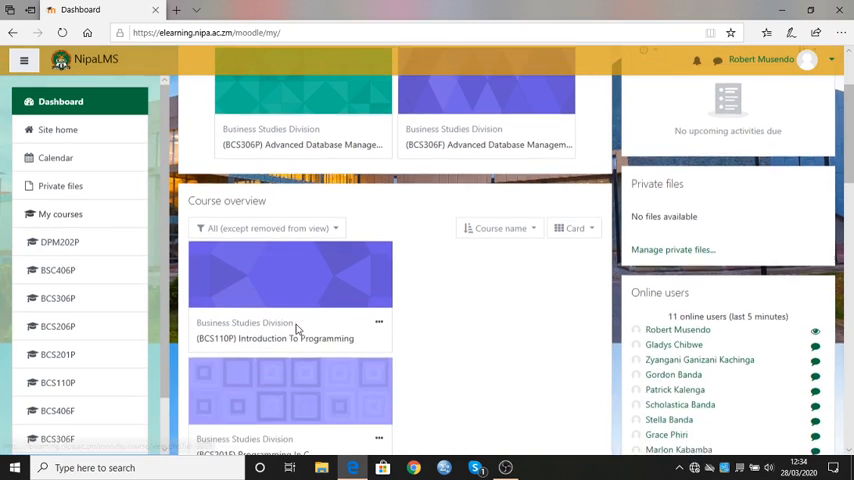
pyautogui.scroll(-3)
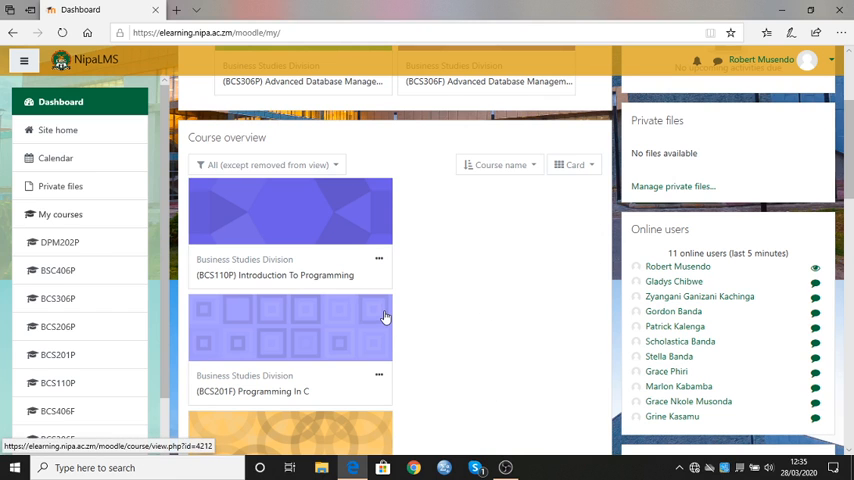
pyautogui.scroll(-3)
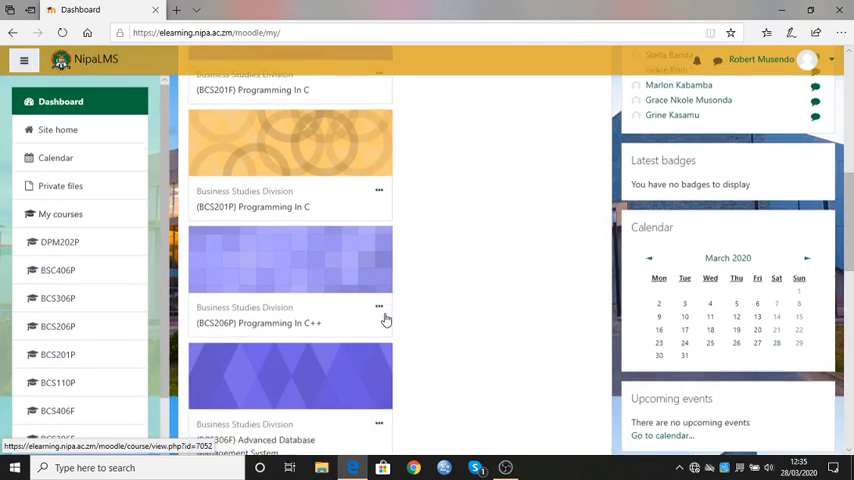
pyautogui.scroll(-3)
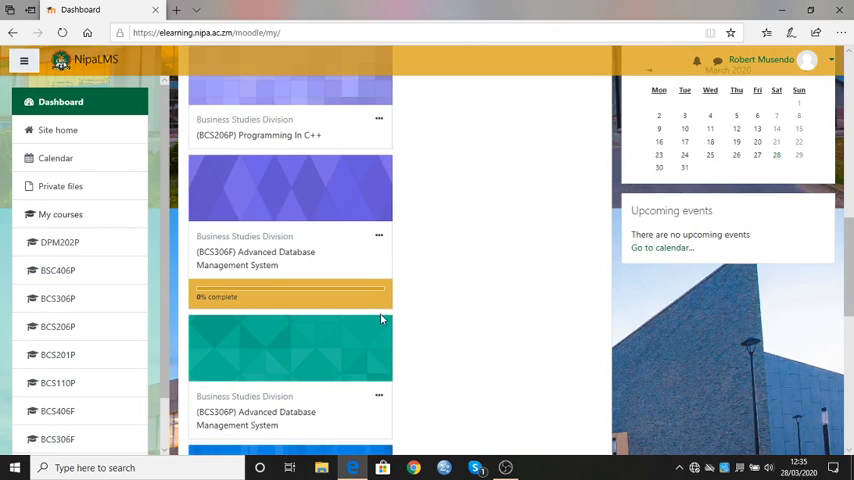
pyautogui.scroll(-3)
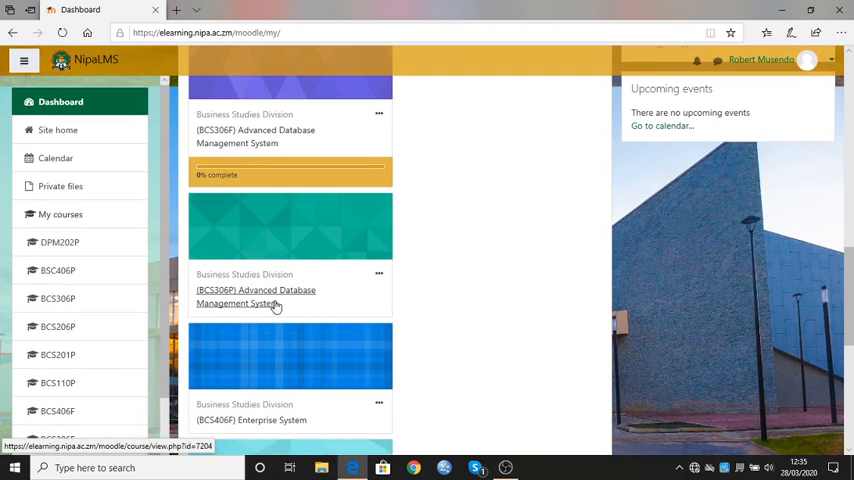
pyautogui.moveTo(277, 303)
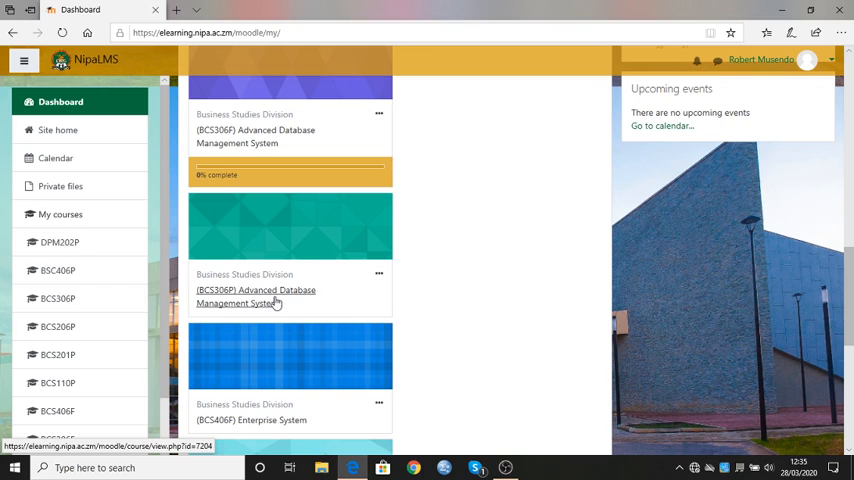
pyautogui.click(255, 296)
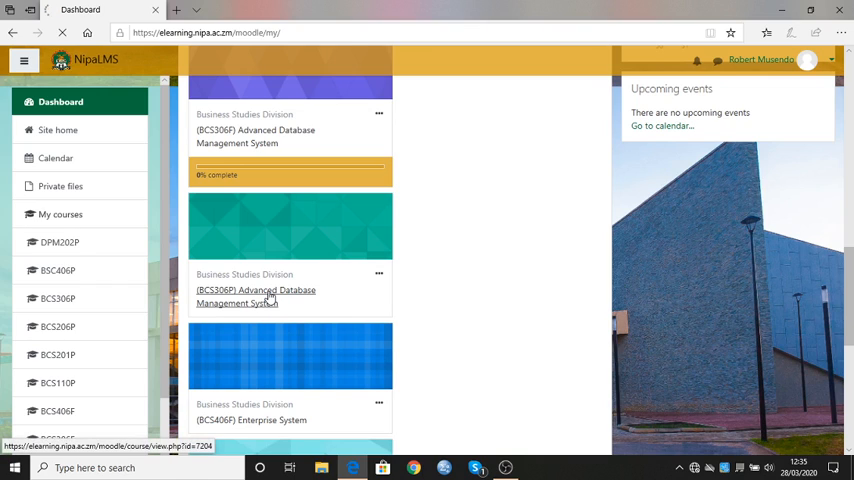
pyautogui.click(255, 296)
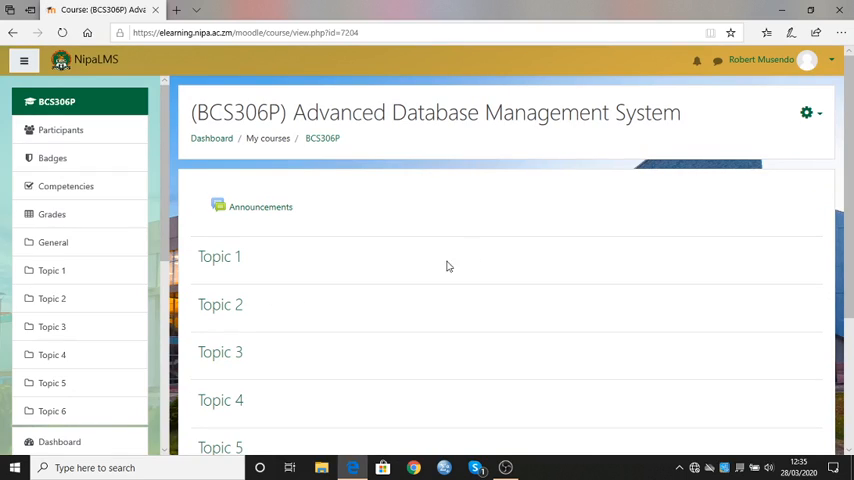
pyautogui.moveTo(294, 250)
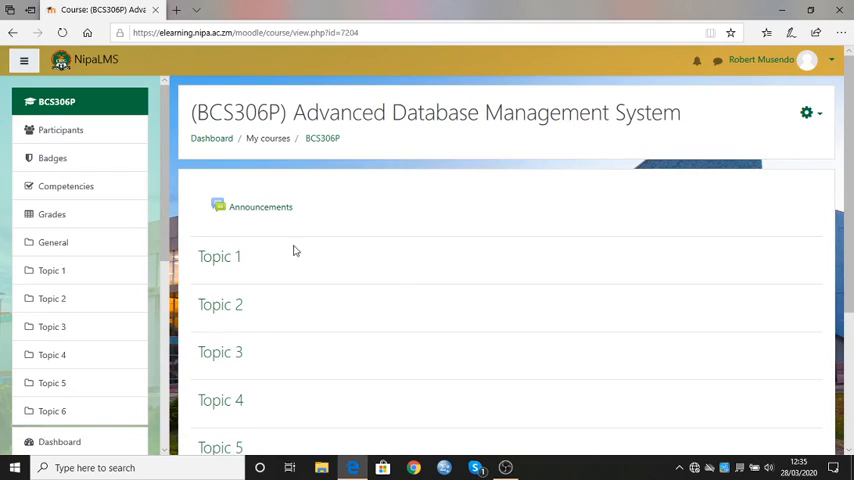
pyautogui.moveTo(511, 251)
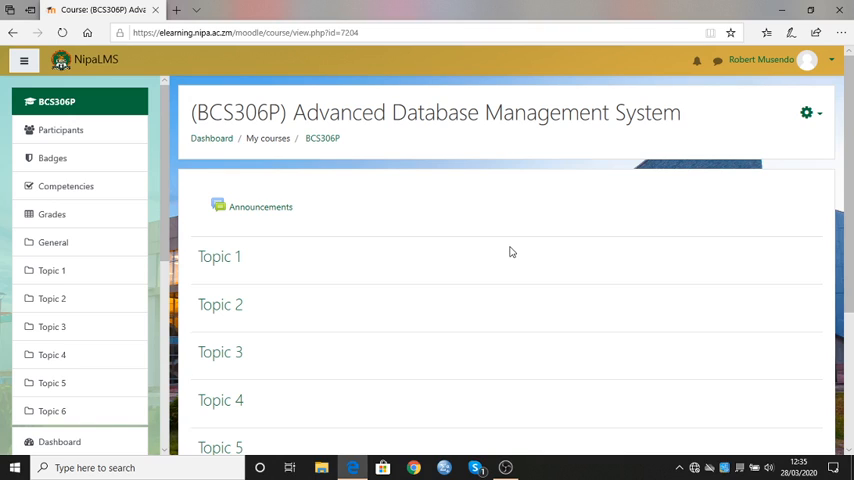
pyautogui.moveTo(838, 127)
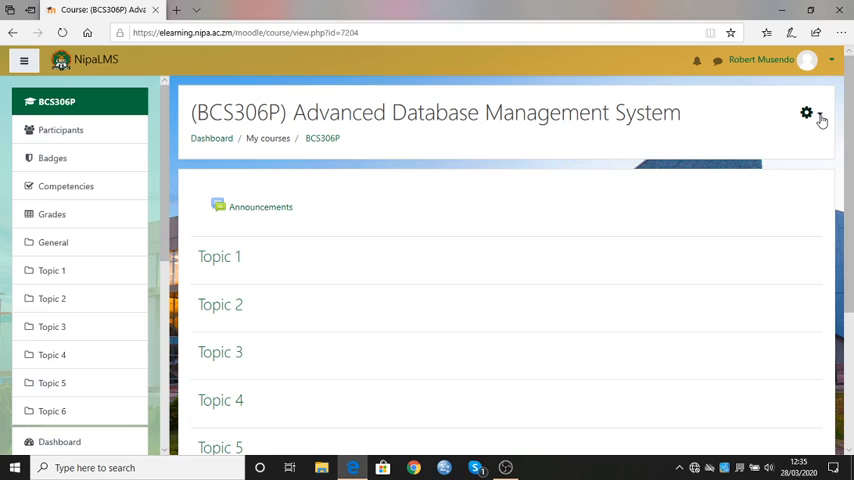
pyautogui.click(804, 112)
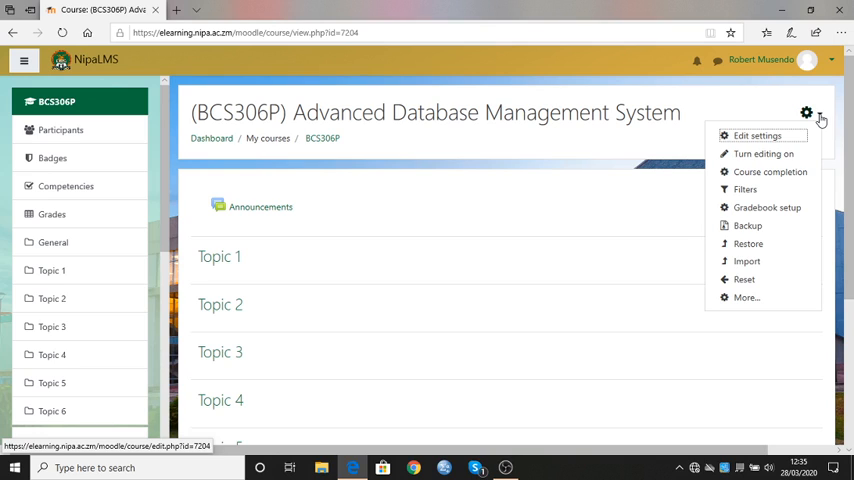
pyautogui.moveTo(813, 128)
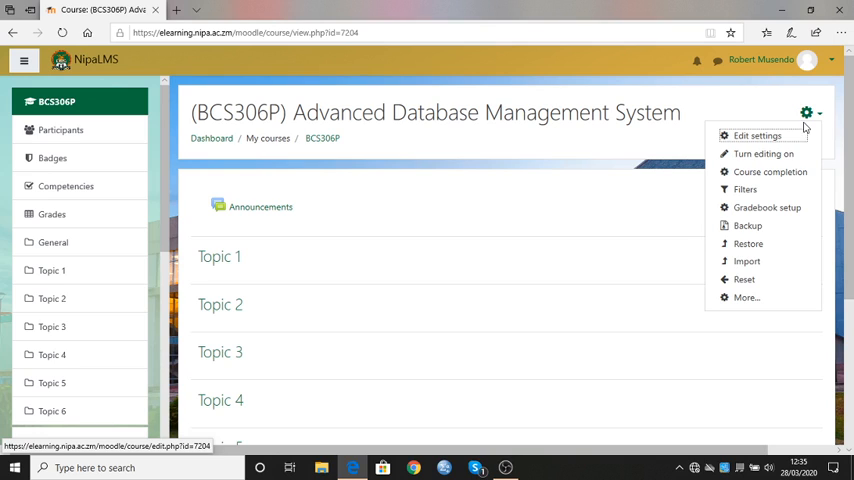
pyautogui.moveTo(765, 155)
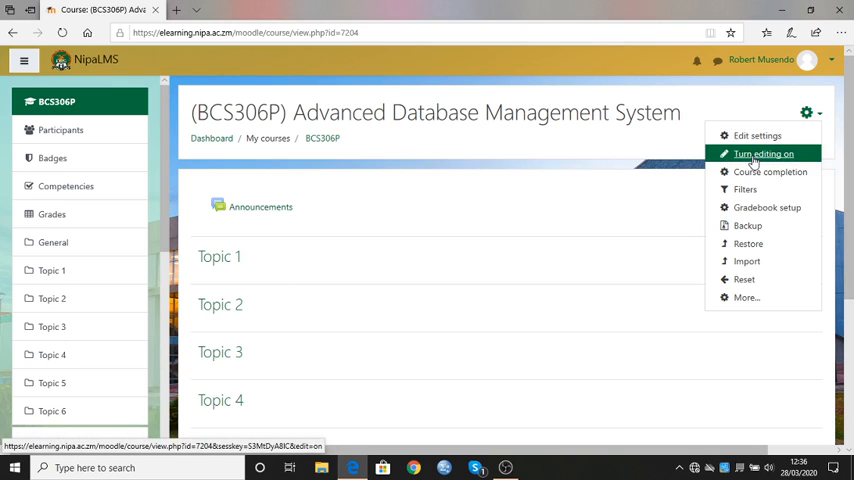
pyautogui.click(762, 153)
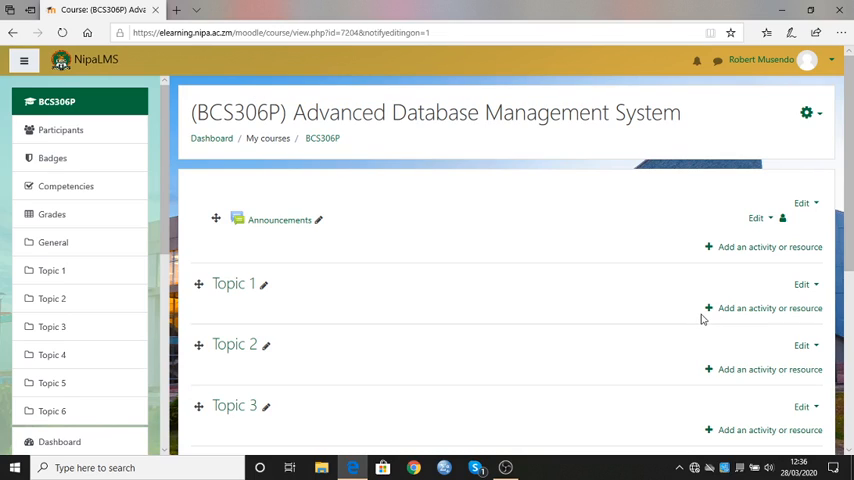
pyautogui.moveTo(700, 313)
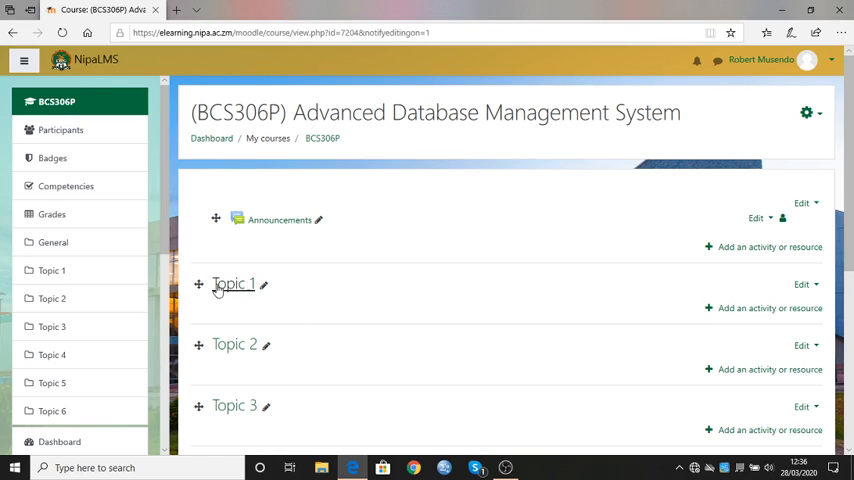
pyautogui.moveTo(233, 285)
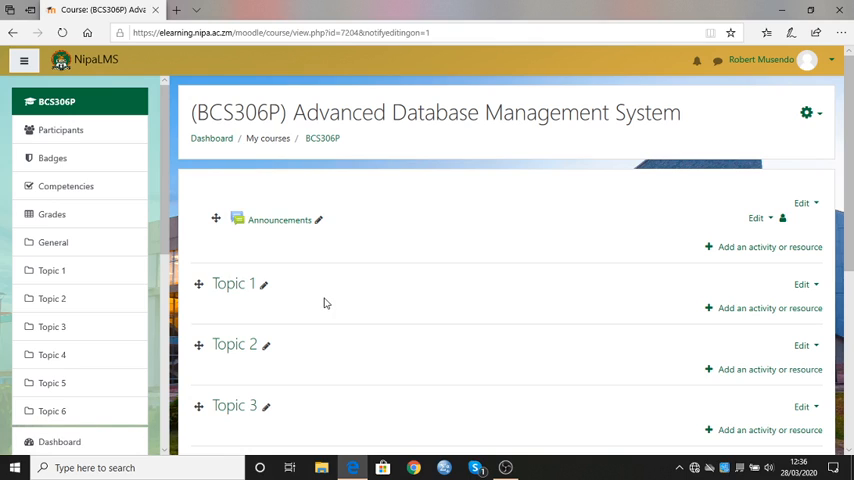
pyautogui.moveTo(573, 310)
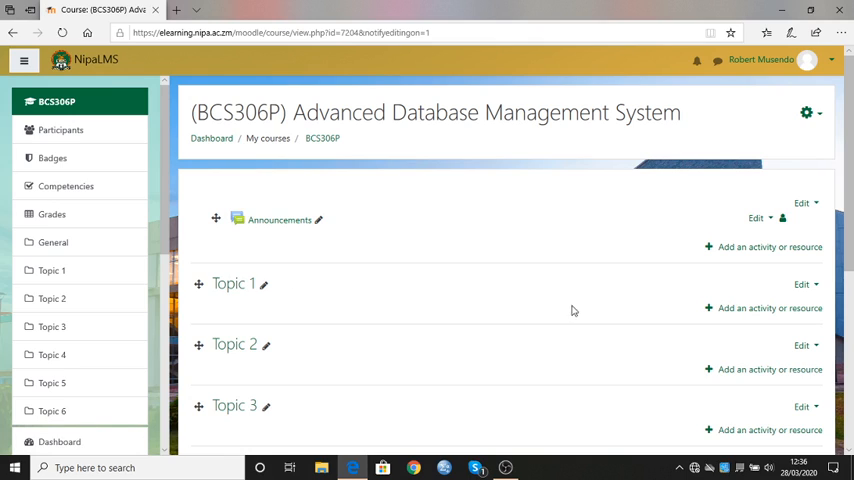
pyautogui.moveTo(800, 285)
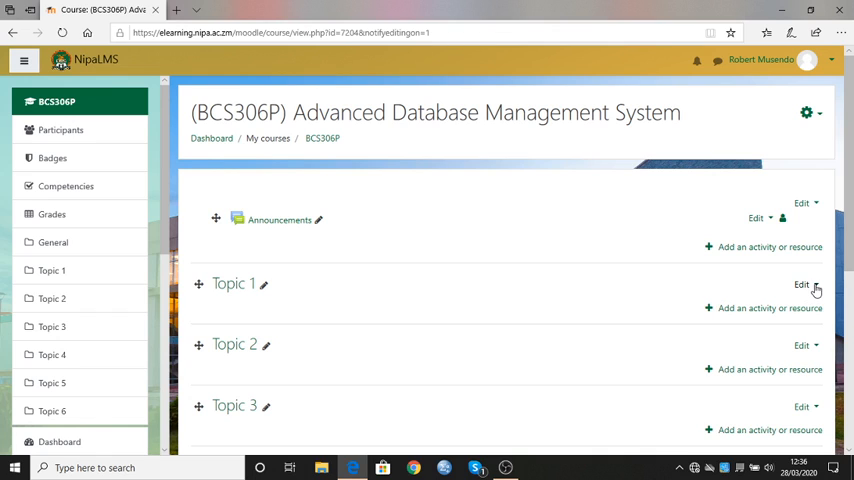
# Step: Give Topic 1 the custom section name 'Design Methodology' and save changes
pyautogui.click(811, 285)
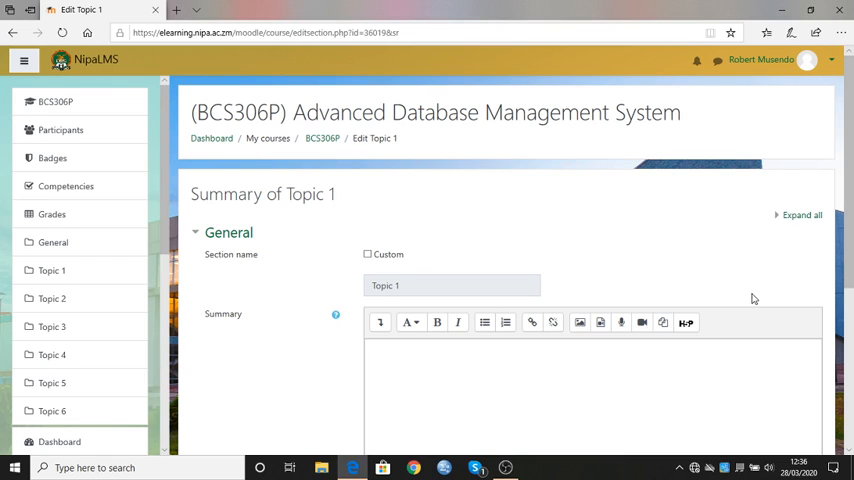
pyautogui.moveTo(448, 269)
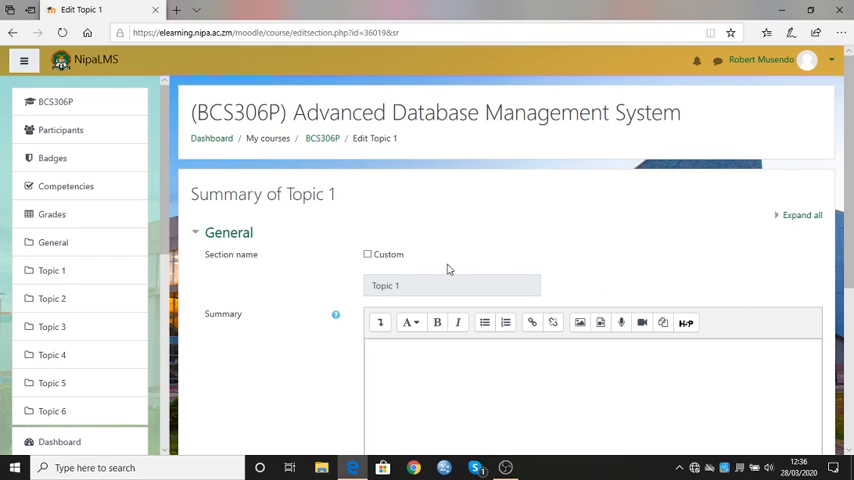
pyautogui.click(367, 254)
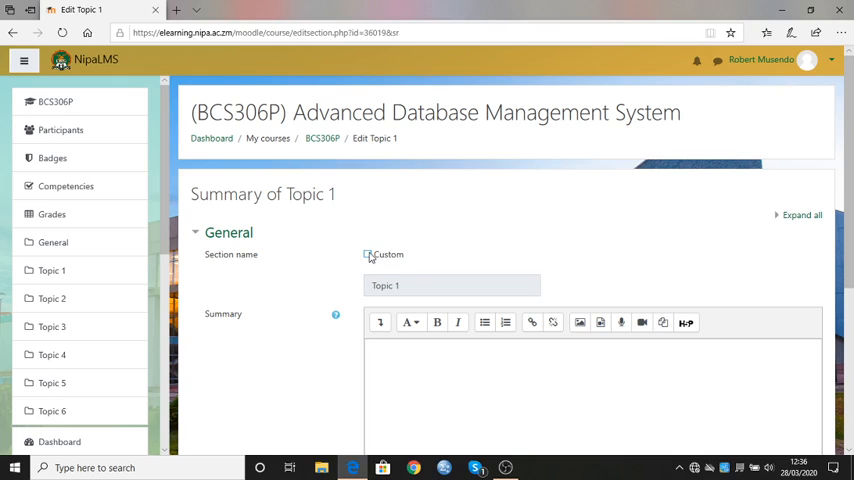
pyautogui.click(368, 254)
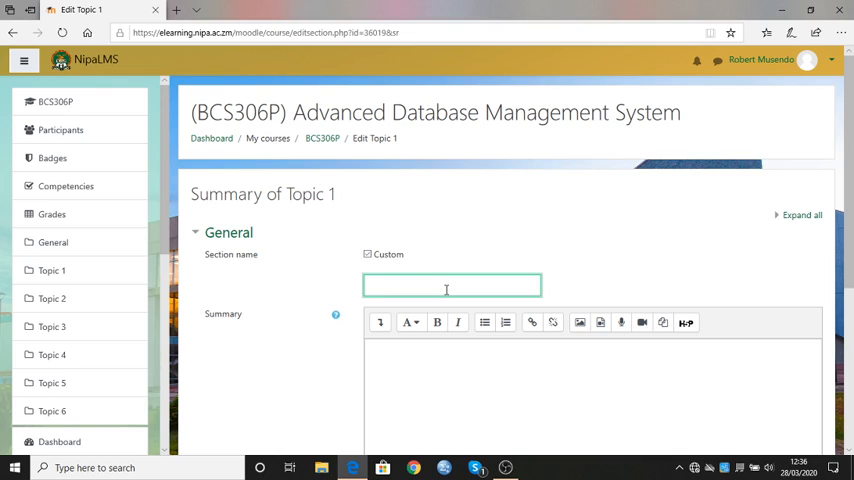
pyautogui.write('Design Me')
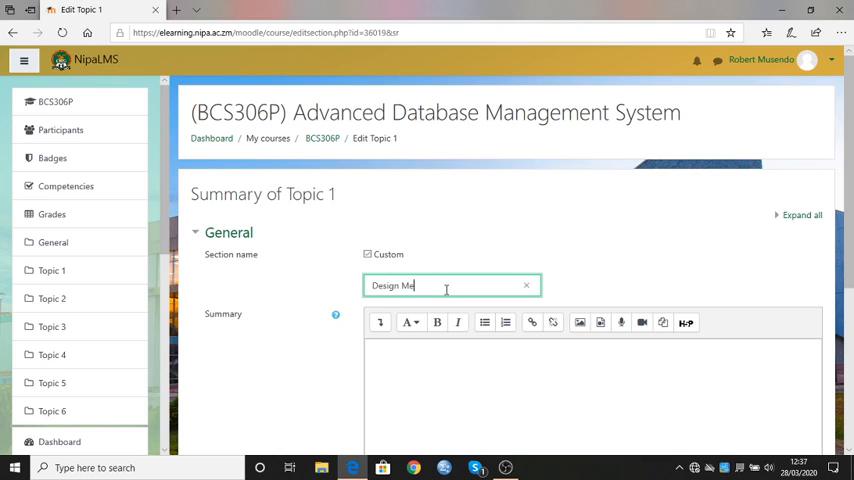
pyautogui.write('tho')
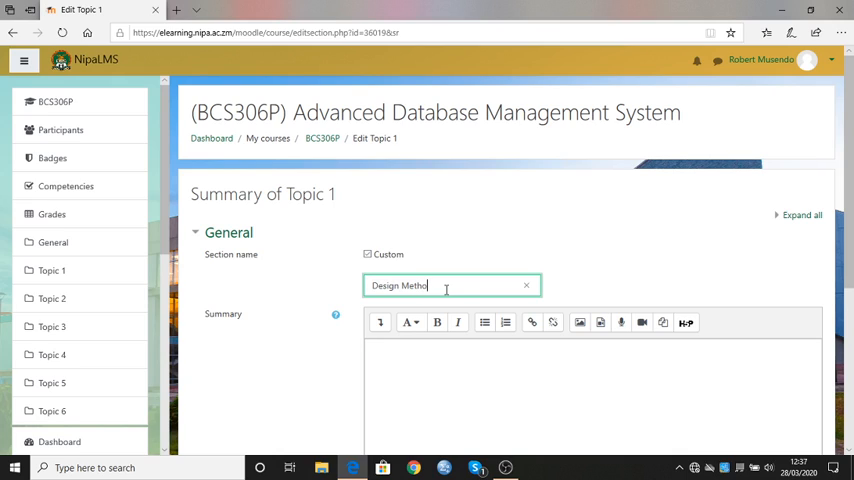
pyautogui.write('dology')
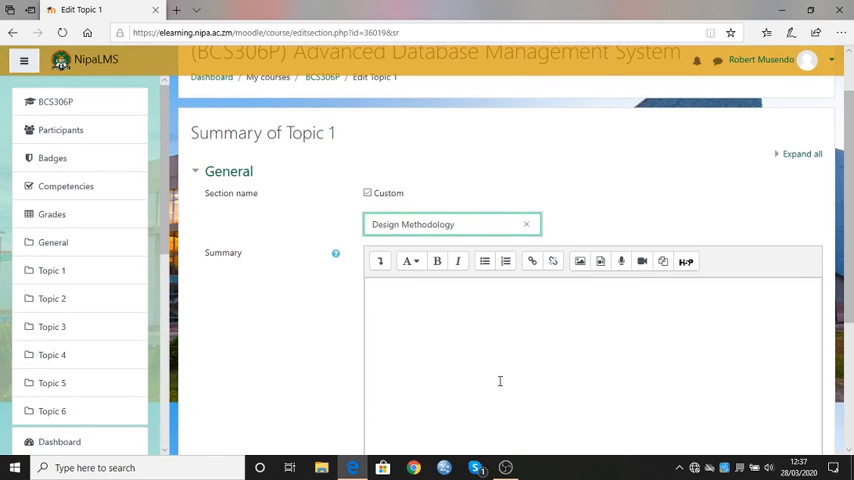
pyautogui.scroll(-3)
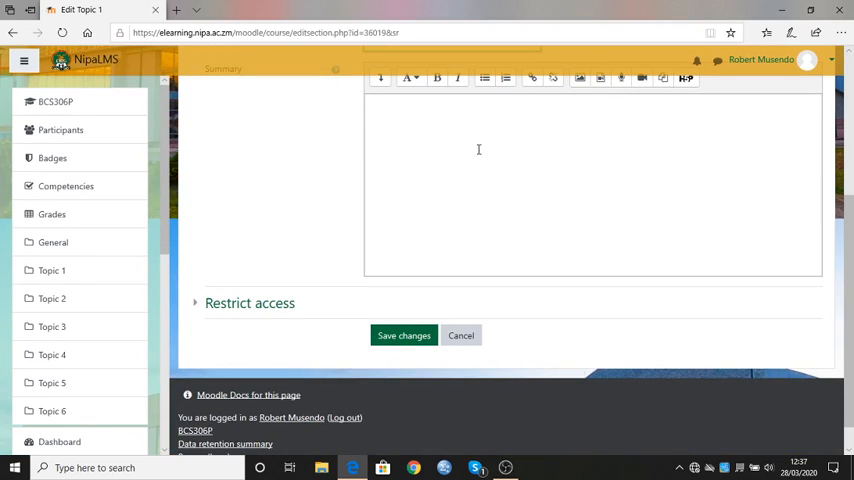
pyautogui.moveTo(408, 323)
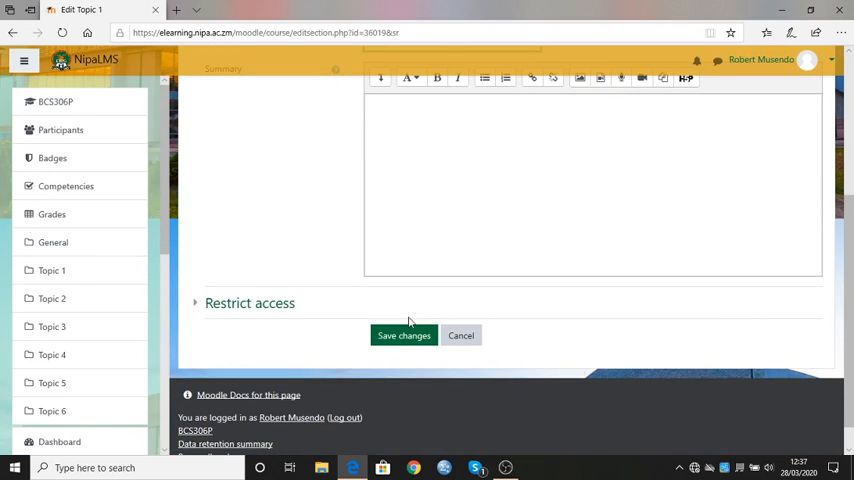
pyautogui.click(403, 335)
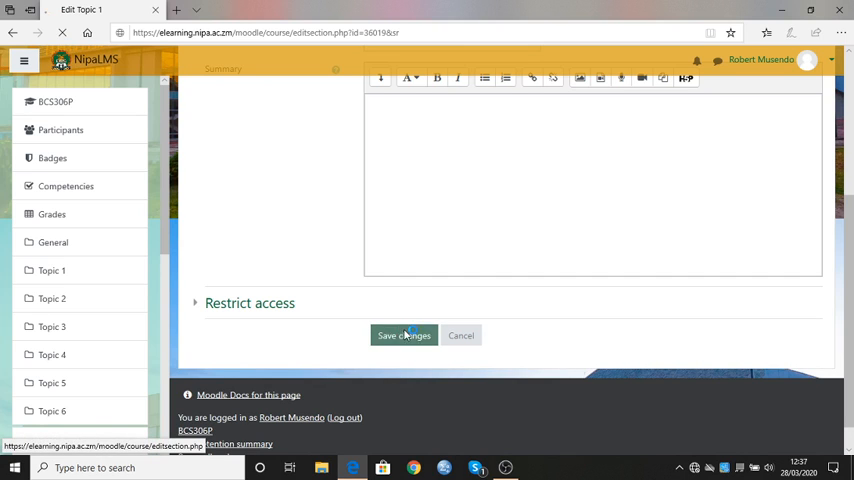
pyautogui.click(403, 335)
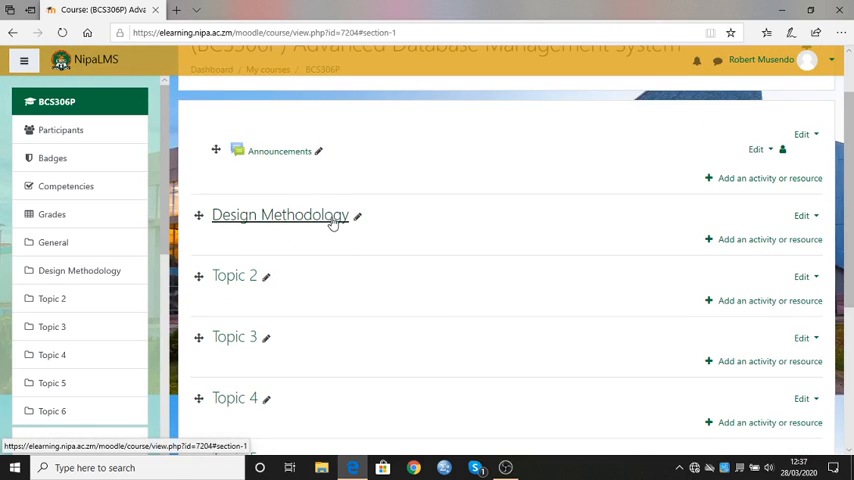
# Step: Scroll the course page to confirm Design Methodology followed by Topics 2–6
pyautogui.scroll(-3)
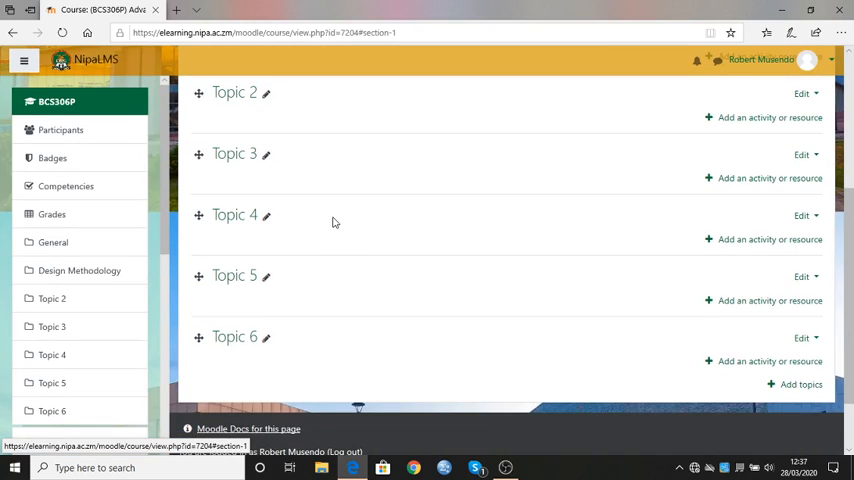
pyautogui.scroll(3)
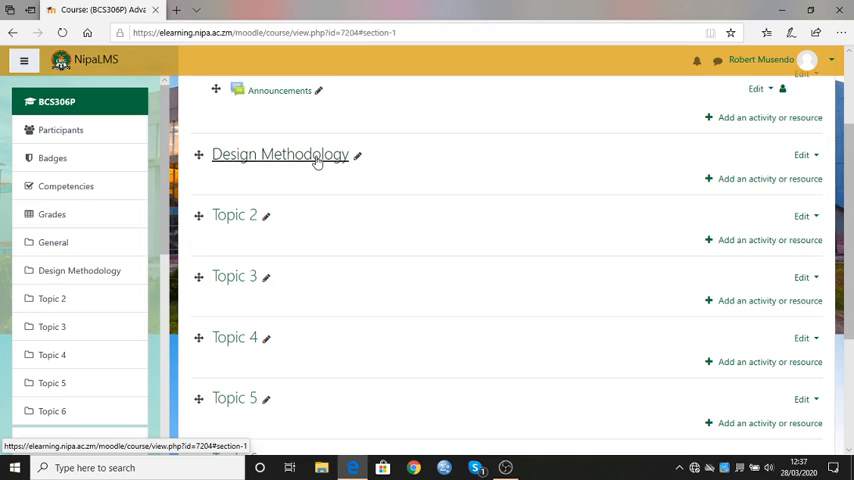
pyautogui.moveTo(328, 157)
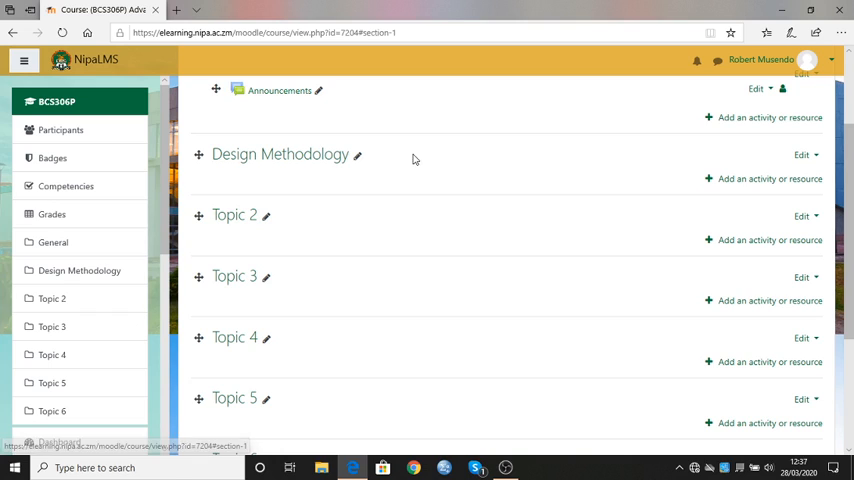
pyautogui.moveTo(721, 189)
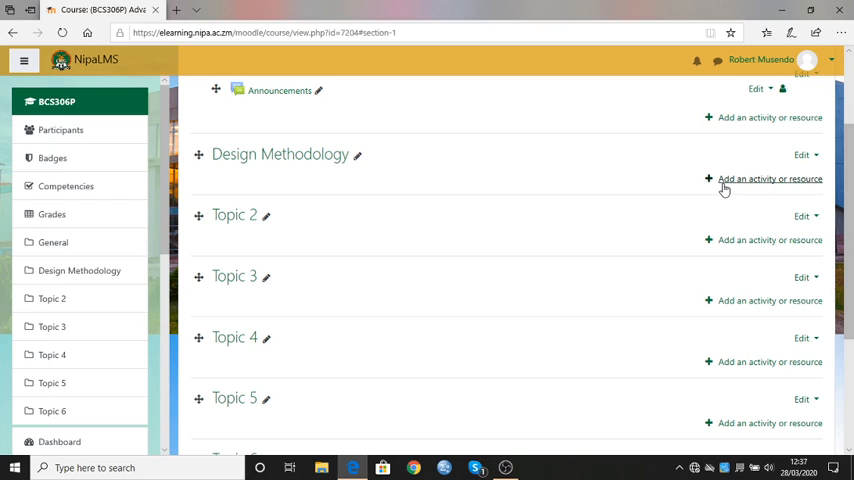
pyautogui.moveTo(725, 186)
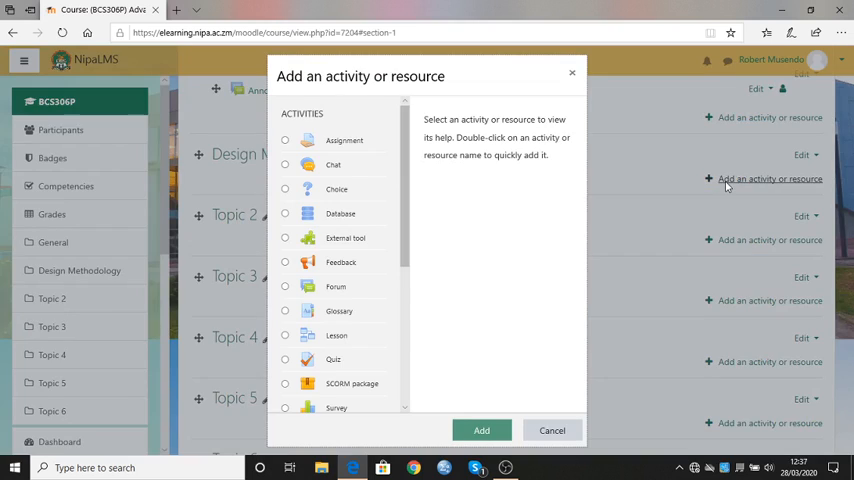
pyautogui.moveTo(483, 197)
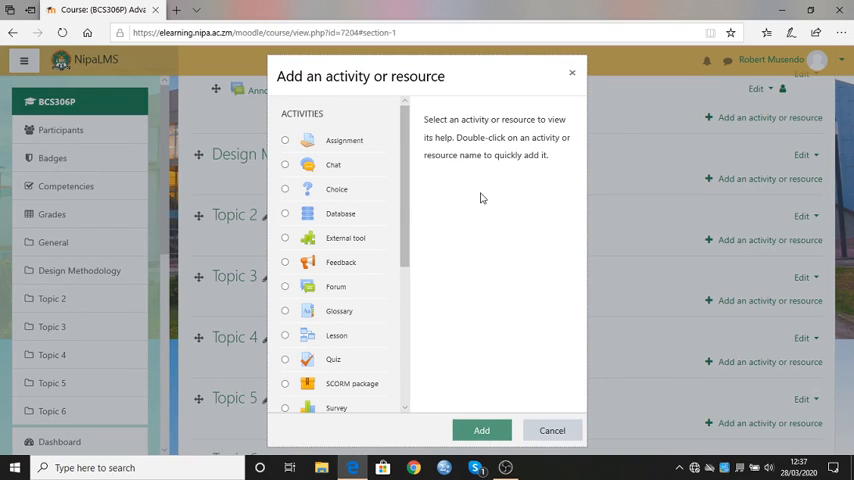
pyautogui.moveTo(414, 131)
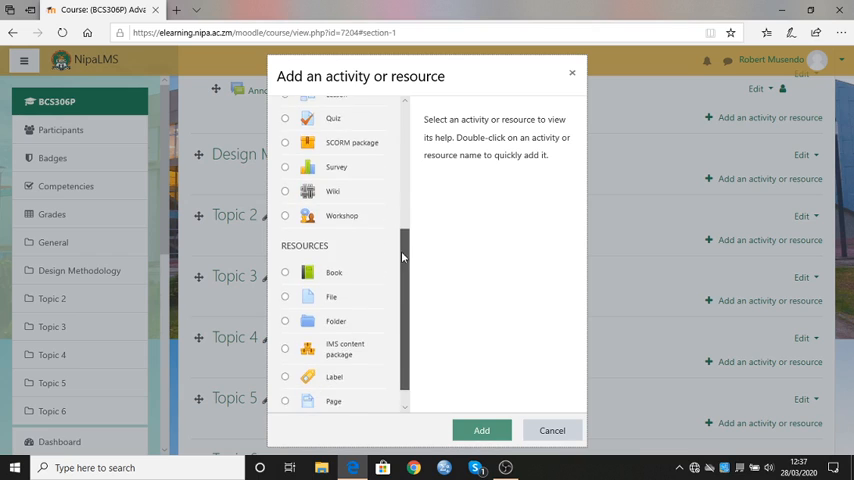
# Step: Add a File resource under the Design Methodology topic from the activity chooser
pyautogui.scroll(-3)
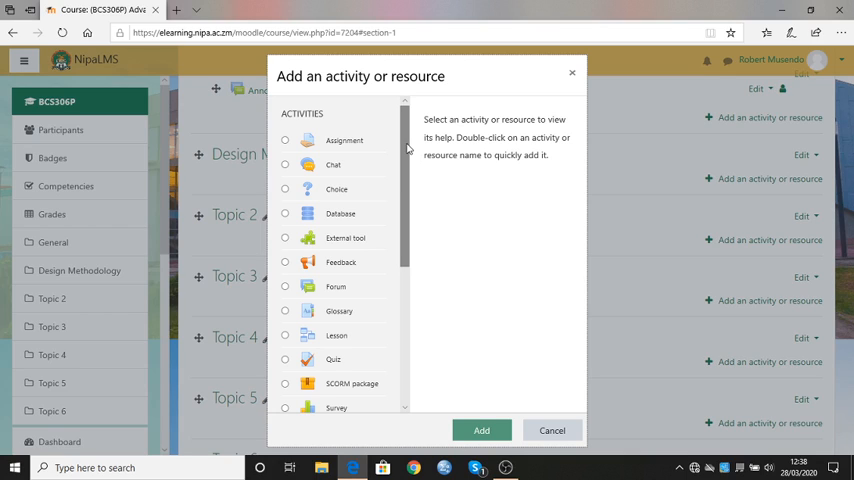
pyautogui.scroll(-3)
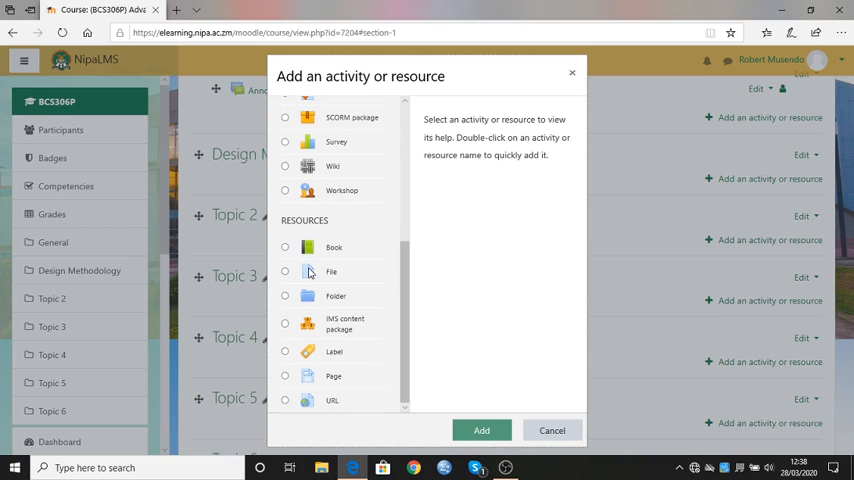
pyautogui.moveTo(398, 258)
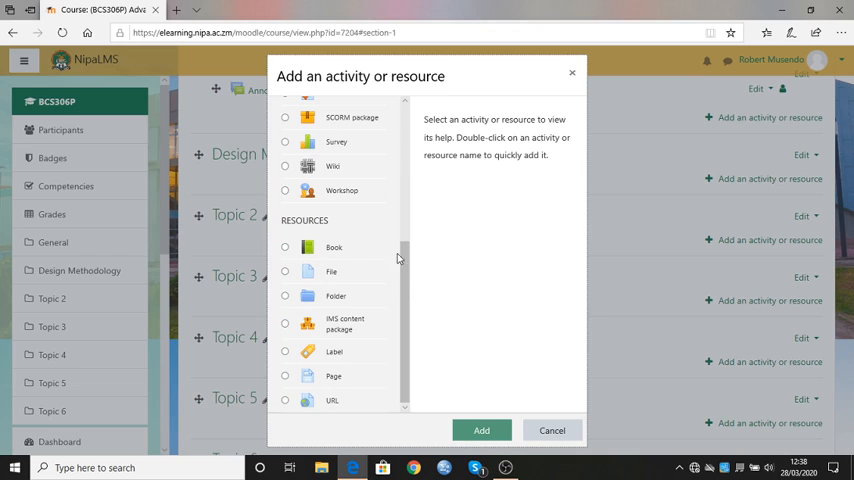
pyautogui.moveTo(303, 224)
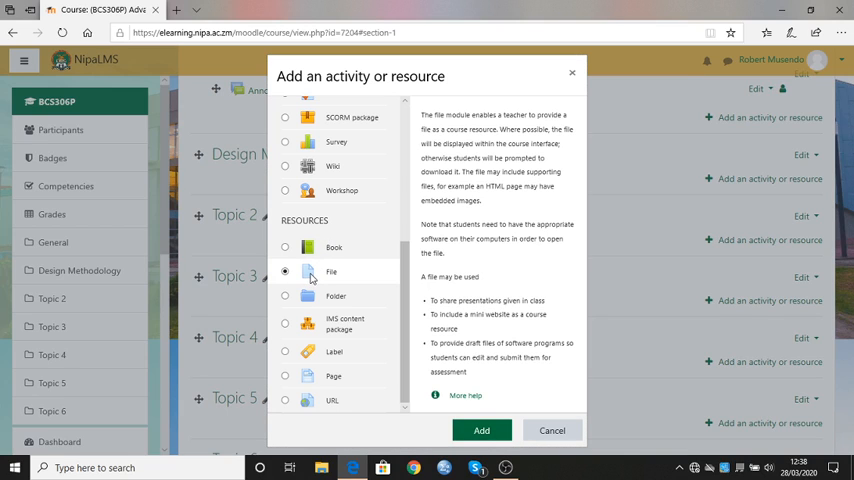
pyautogui.moveTo(482, 430)
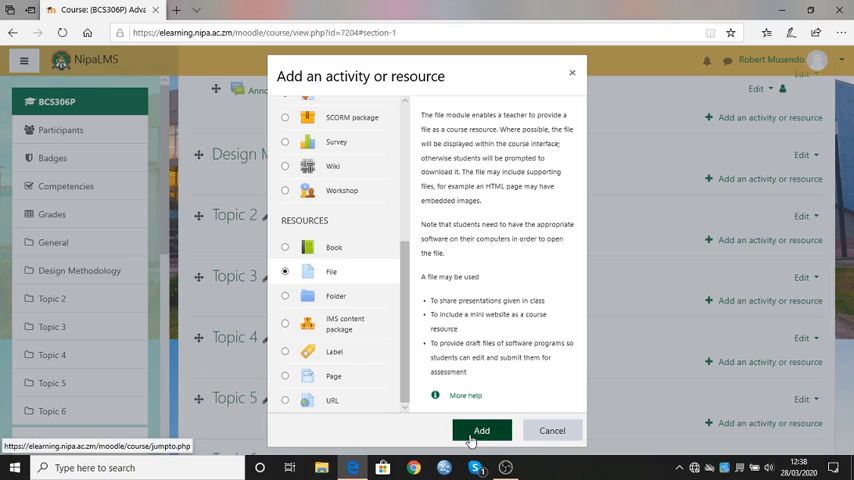
pyautogui.click(483, 429)
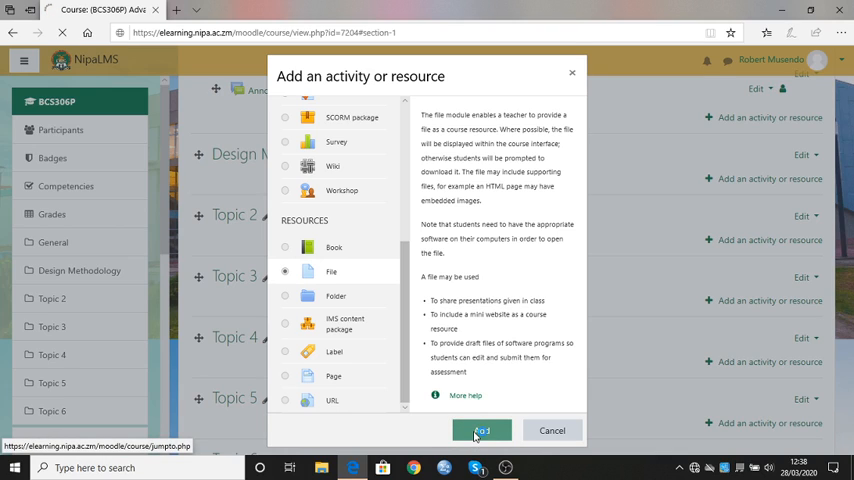
pyautogui.click(481, 430)
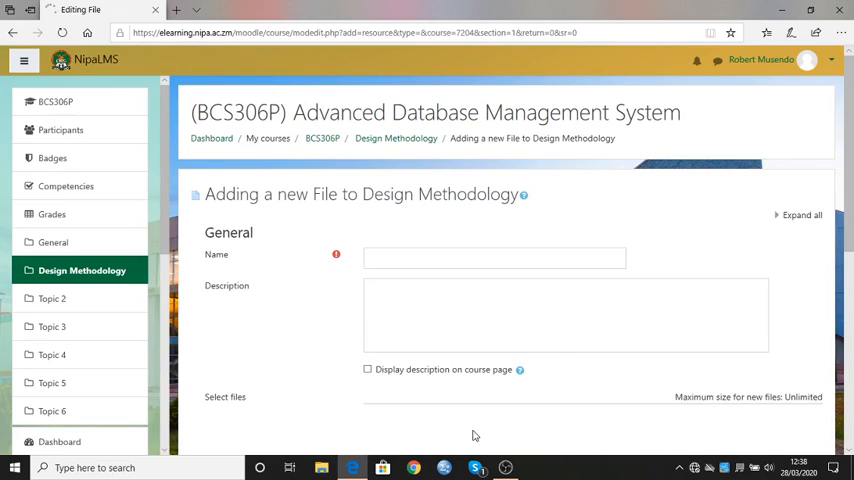
pyautogui.moveTo(526, 258)
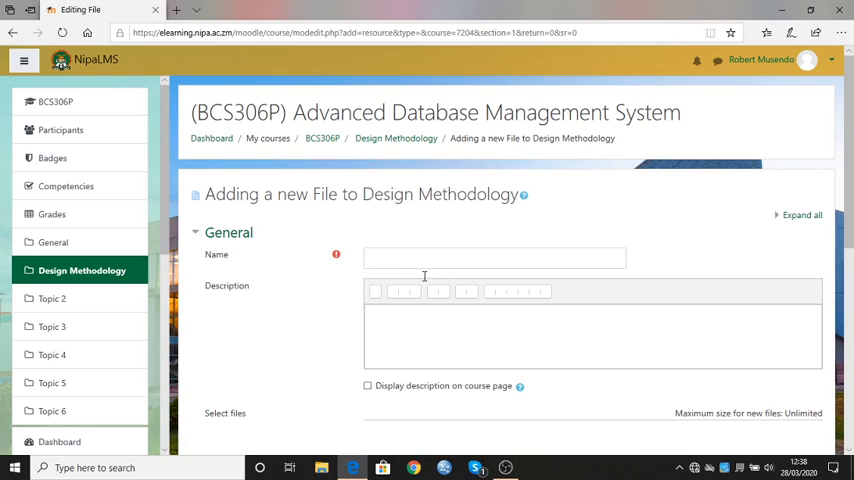
# Step: Name the File resource 'Notes on Desgin Methodology' and minimise Edge to the desktop
pyautogui.click(494, 257)
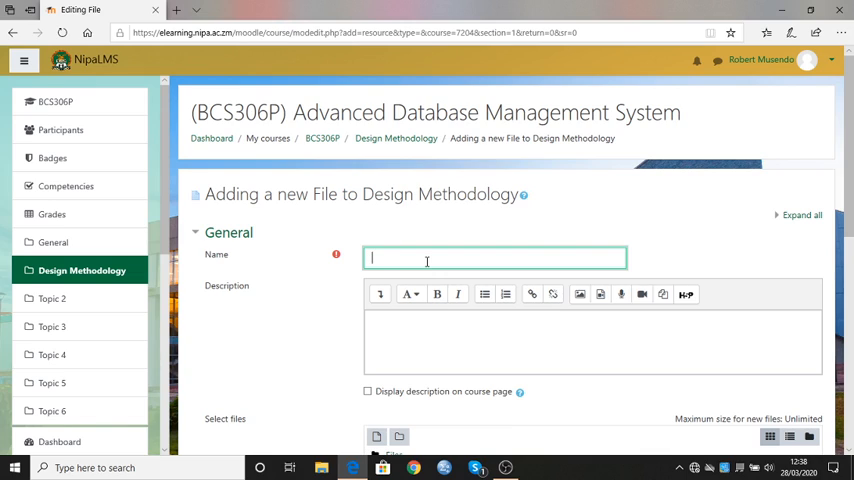
pyautogui.write('Notes')
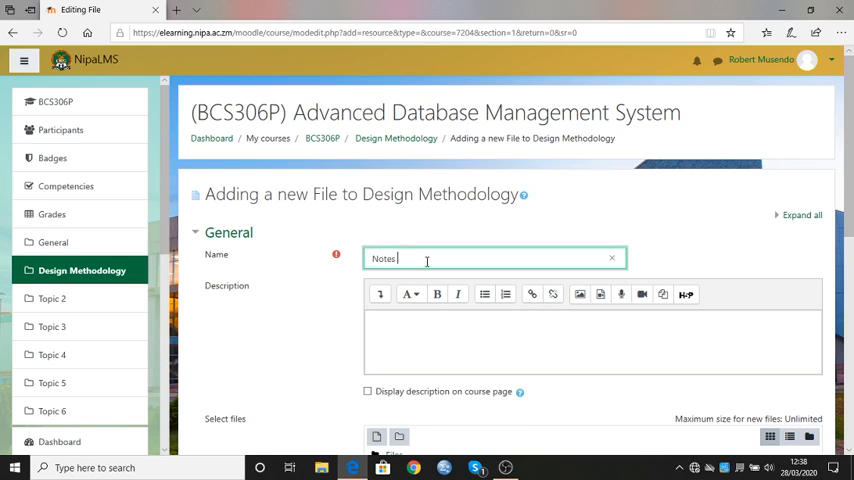
pyautogui.write('on Design')
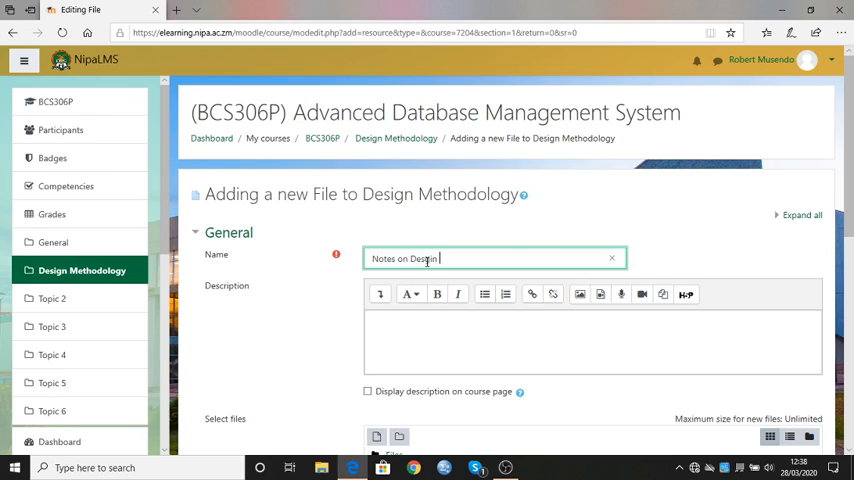
pyautogui.write('Metho')
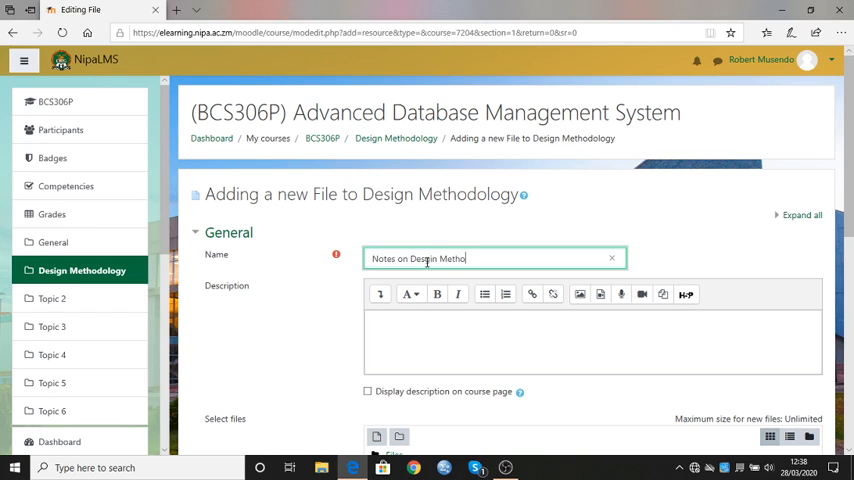
pyautogui.write('dology')
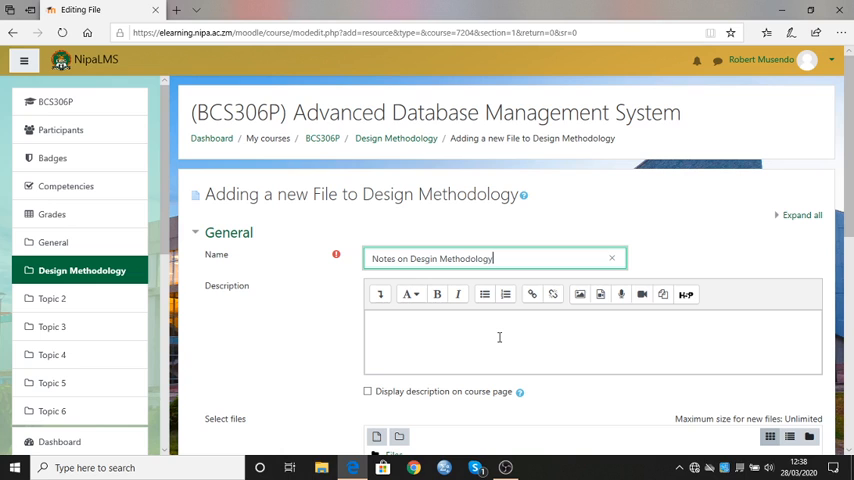
pyautogui.scroll(-3)
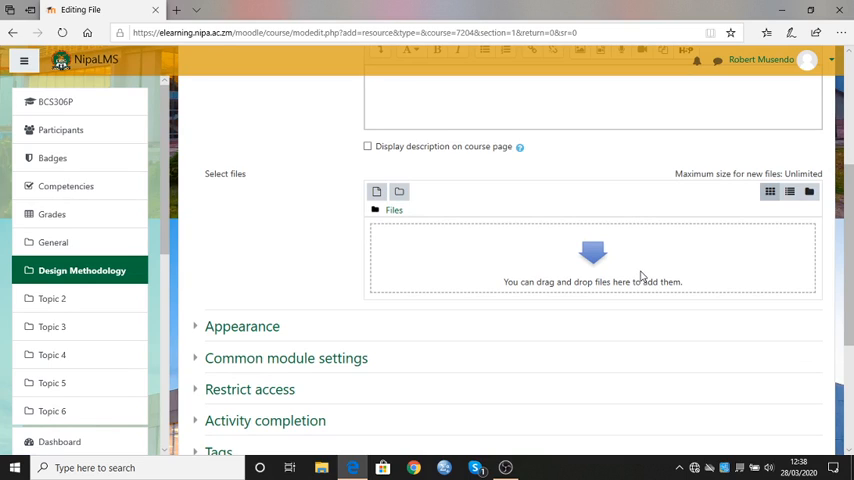
pyautogui.moveTo(647, 264)
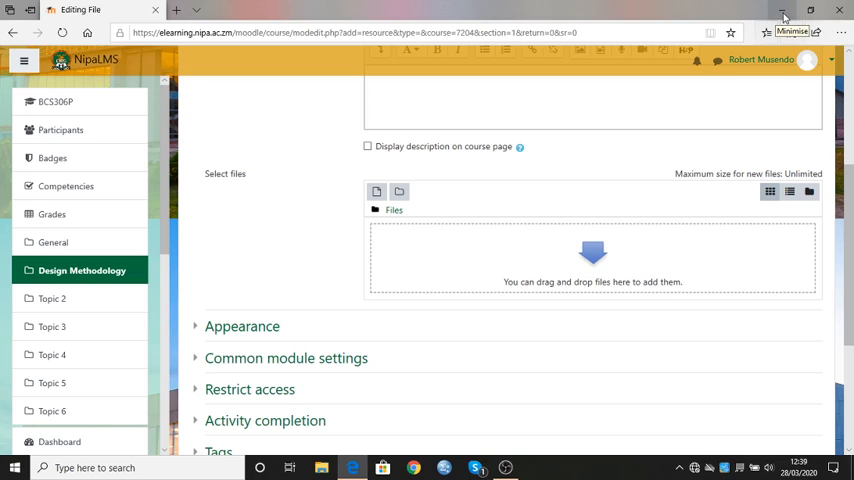
pyautogui.click(791, 13)
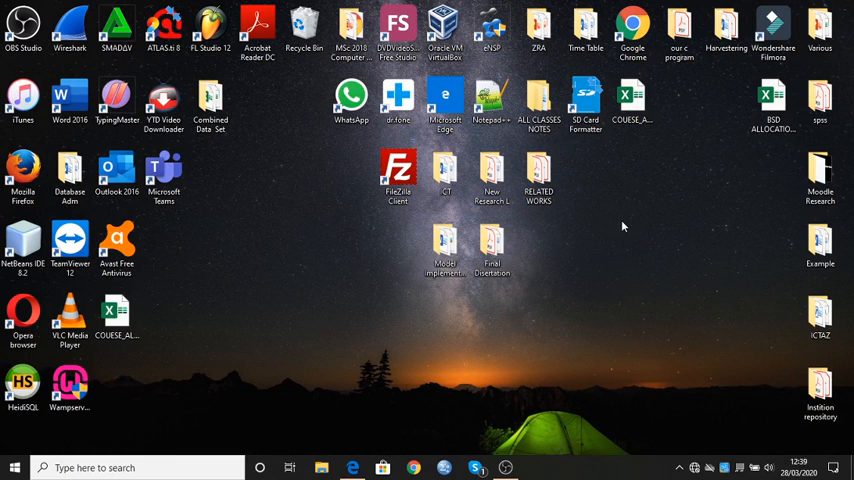
pyautogui.moveTo(625, 223)
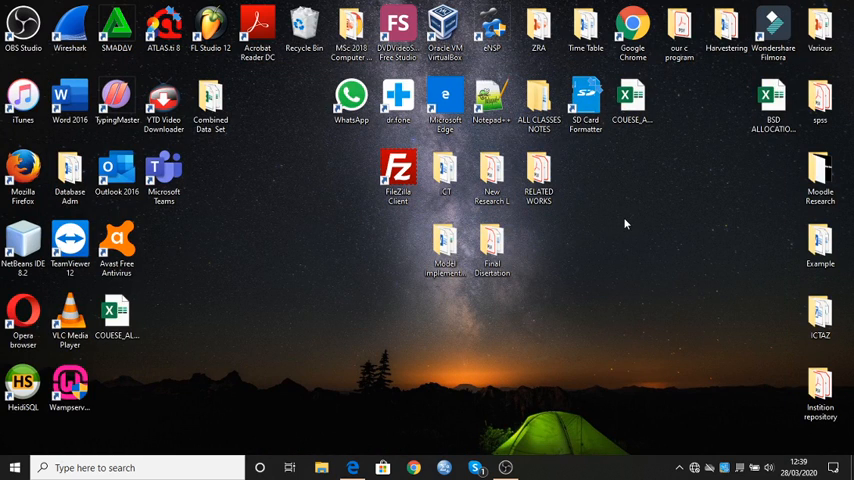
pyautogui.moveTo(578, 156)
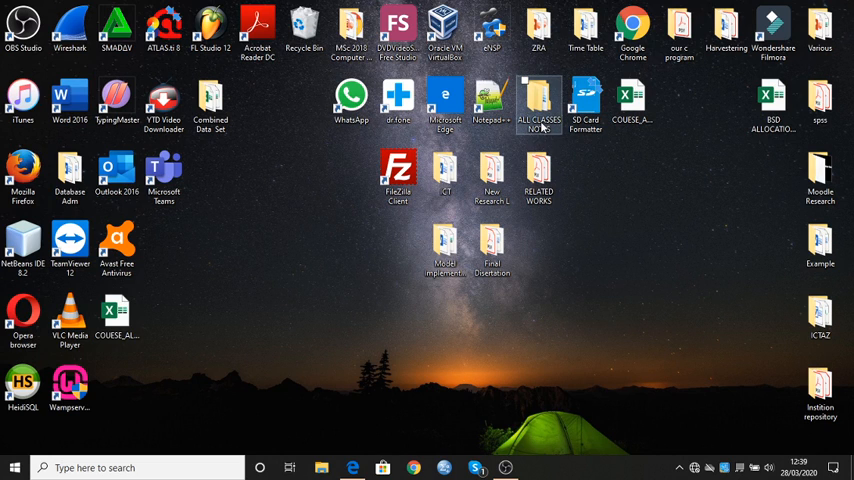
# Step: Open ALL CLASSES NOTES, then its Advanced Database folder, in File Explorer
pyautogui.doubleClick(548, 97)
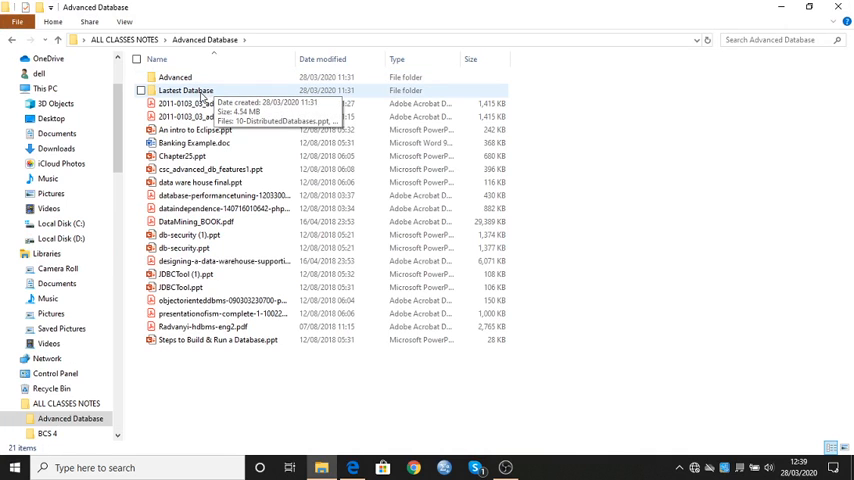
pyautogui.doubleClick(177, 95)
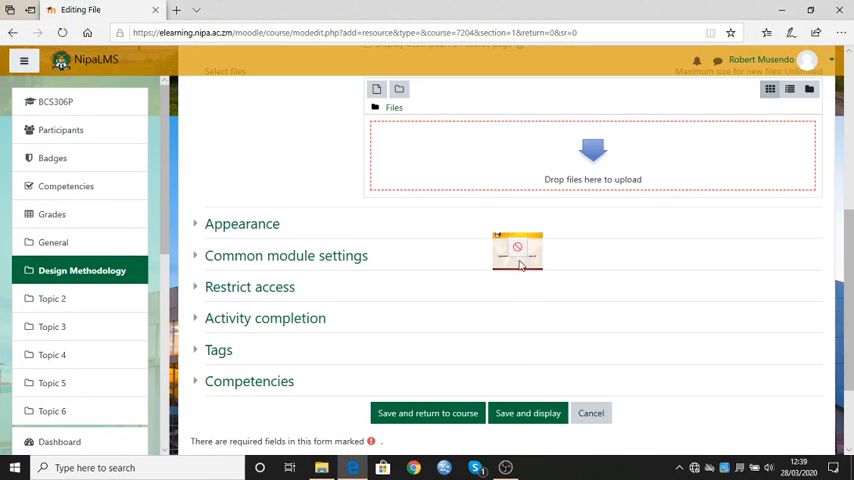
# Step: Upload the Design Methodology PowerPoint file and save, returning to the course
pyautogui.moveTo(517, 251); pyautogui.dragTo(556, 155)
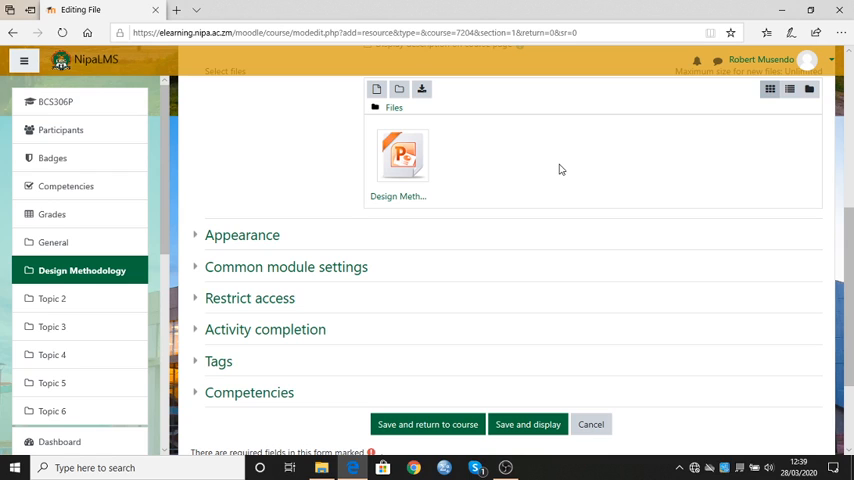
pyautogui.moveTo(425, 433)
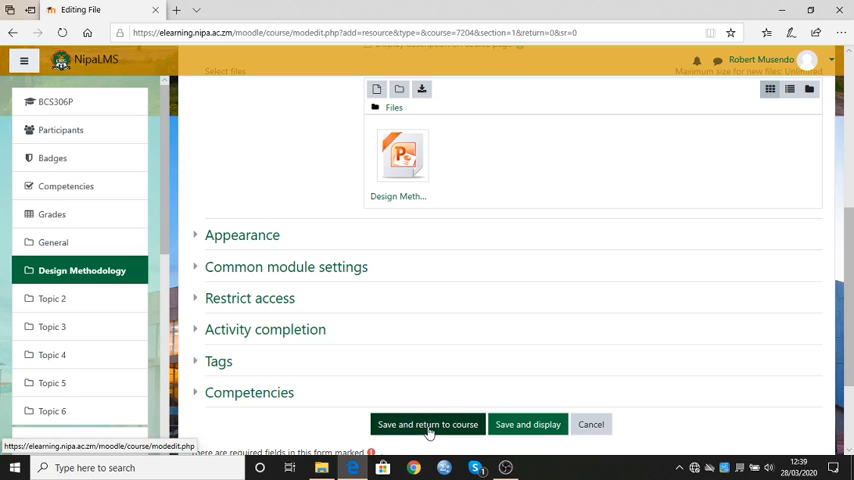
pyautogui.click(427, 424)
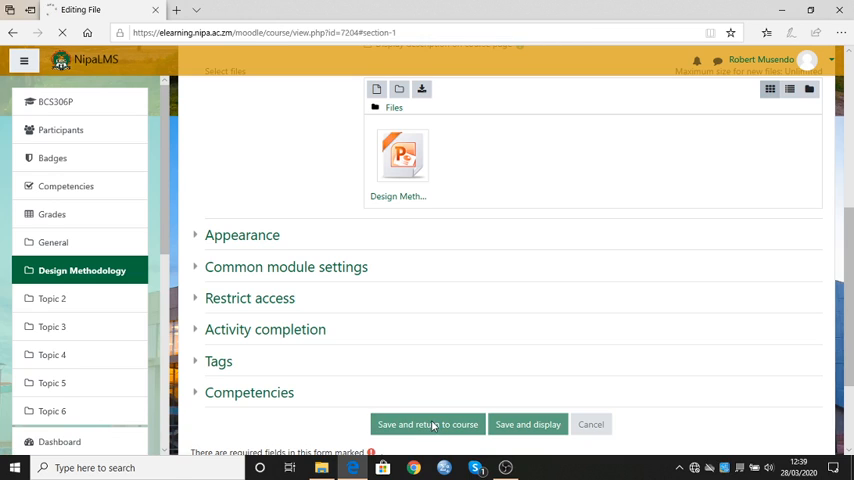
pyautogui.click(425, 424)
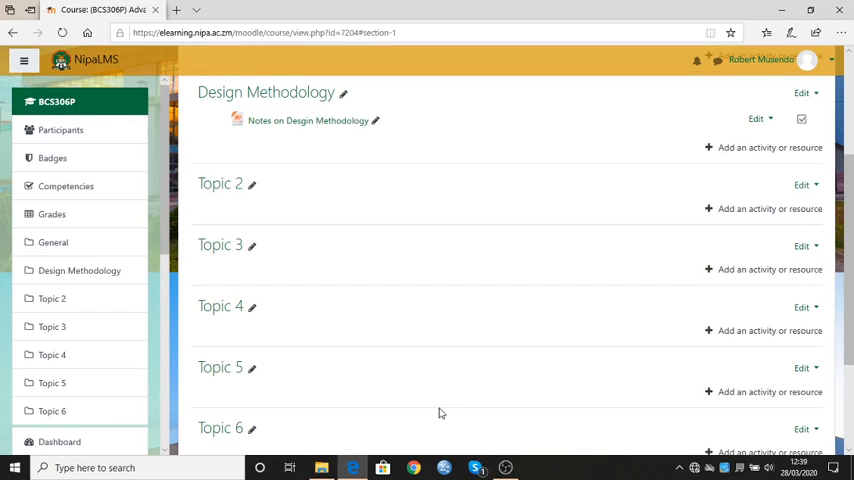
pyautogui.scroll(3)
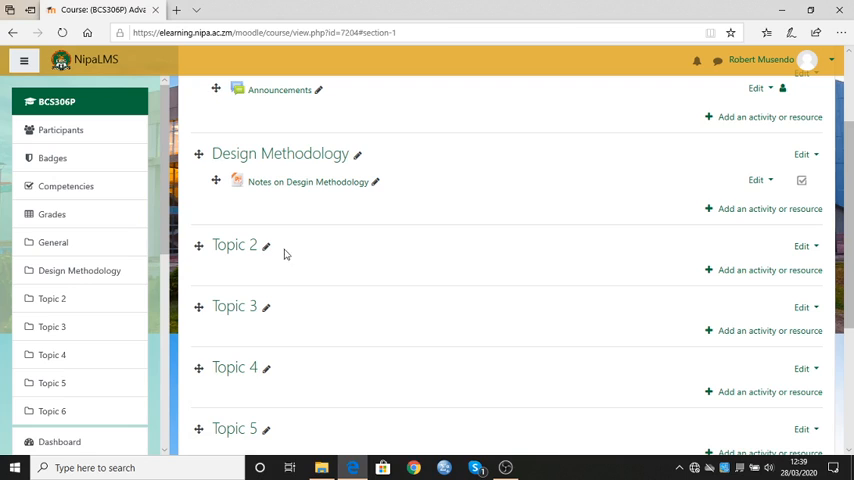
pyautogui.moveTo(816, 250)
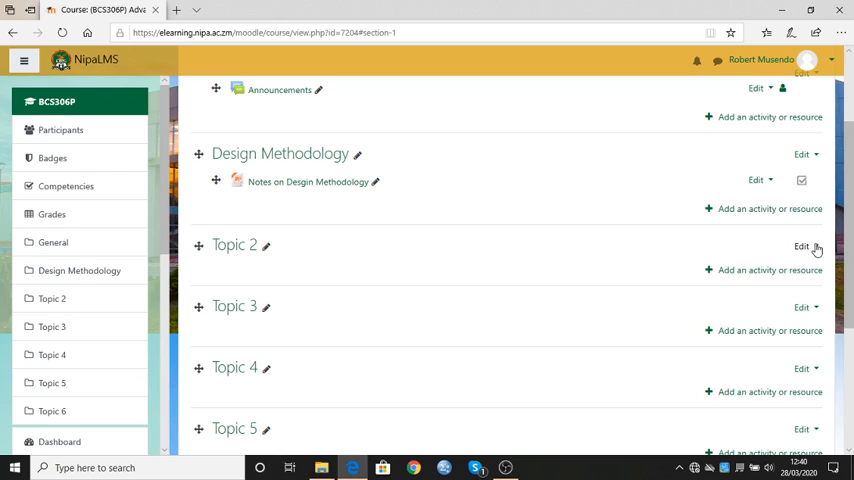
# Step: Give Topic 2 the custom section name 'Security and Threats' and save
pyautogui.click(812, 247)
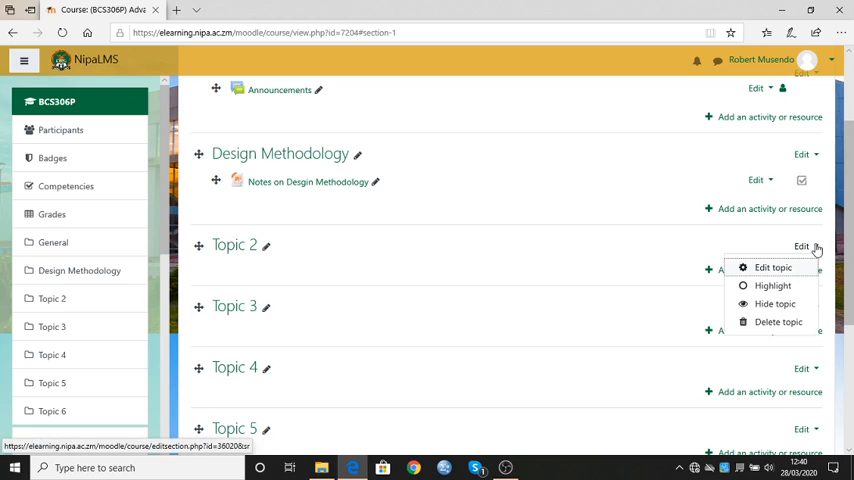
pyautogui.moveTo(773, 267)
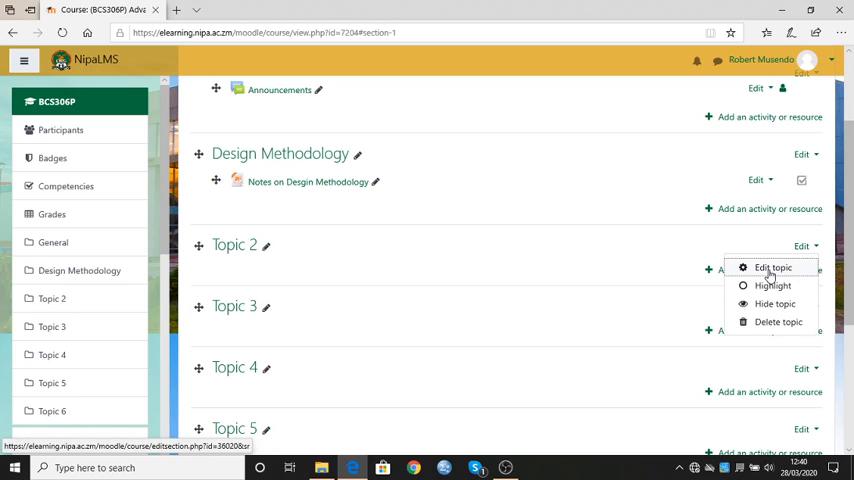
pyautogui.click(766, 267)
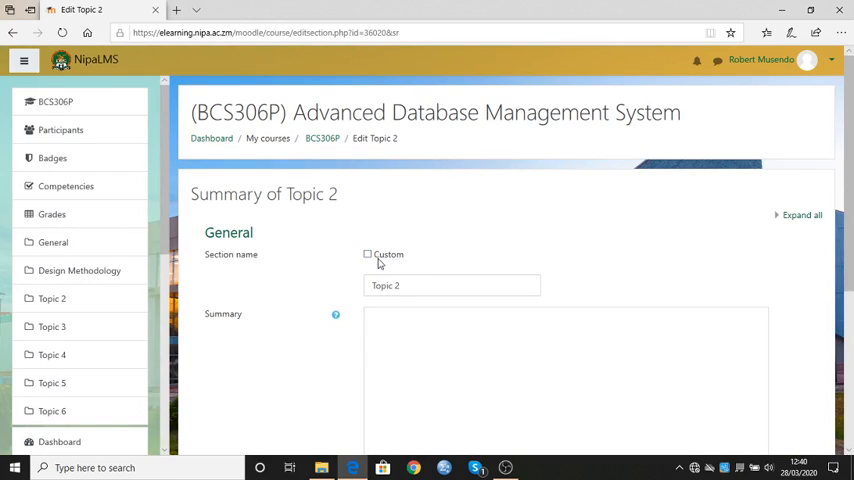
pyautogui.click(367, 254)
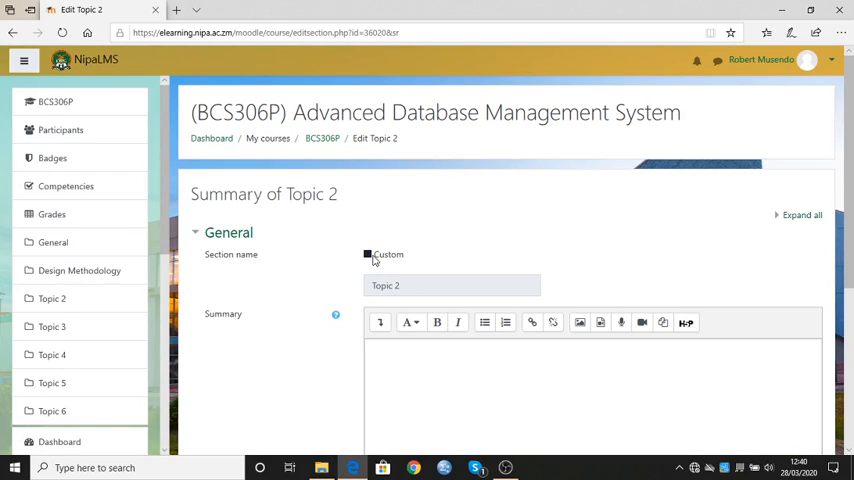
pyautogui.click(367, 254)
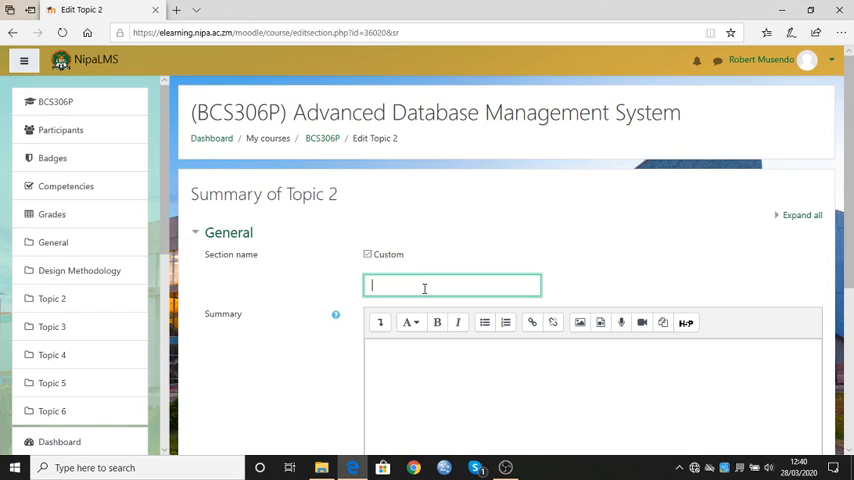
pyautogui.write('Security a')
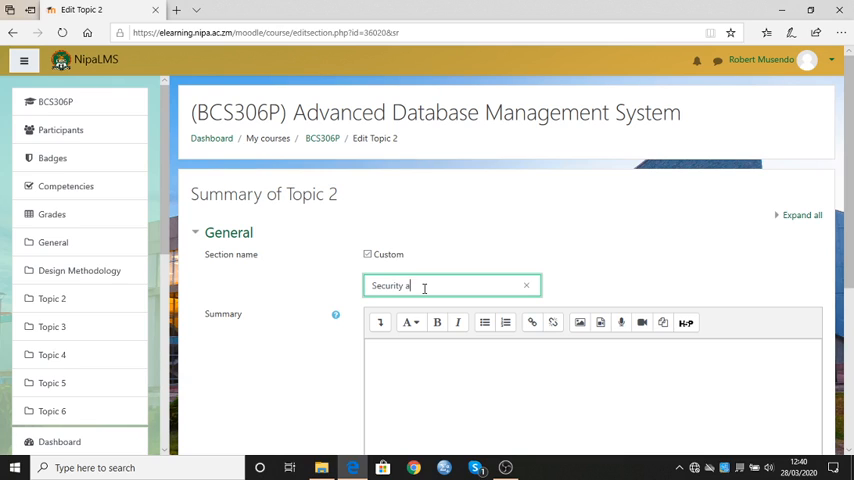
pyautogui.write('nd Threats')
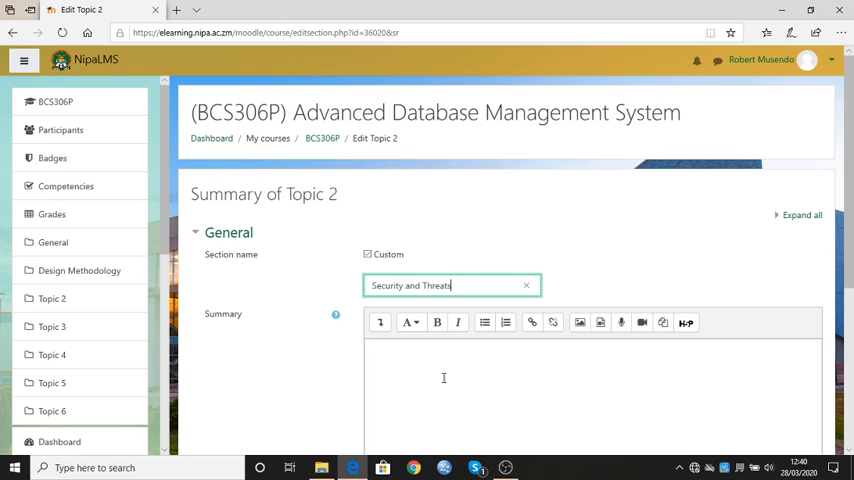
pyautogui.scroll(-3)
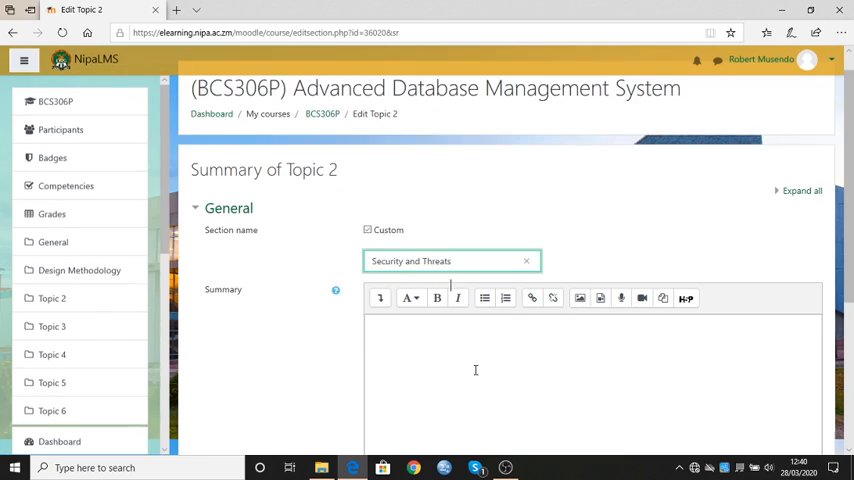
pyautogui.scroll(-3)
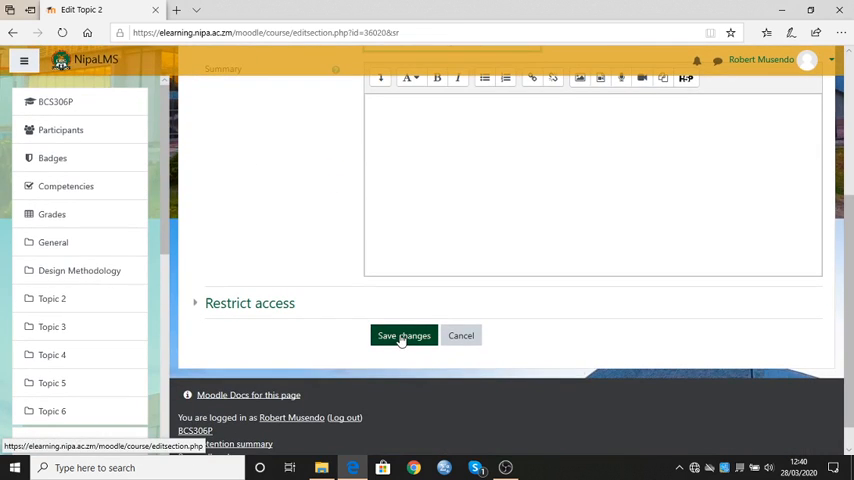
pyautogui.click(403, 335)
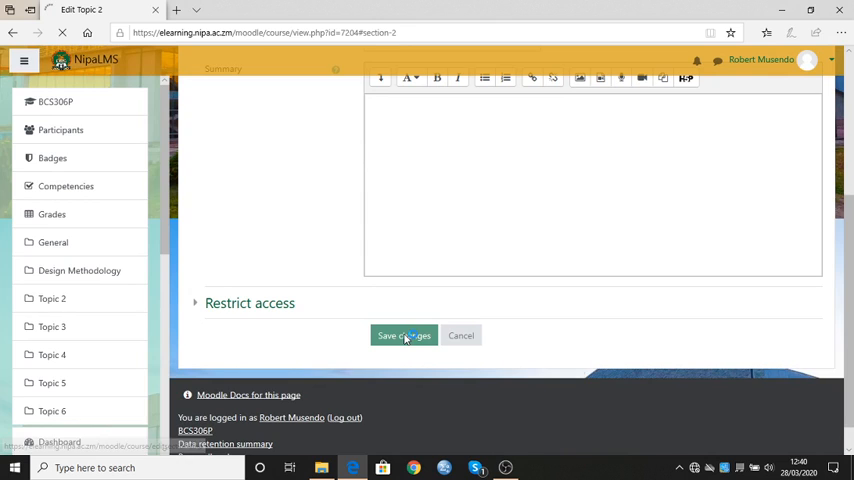
# Step: Open the activity chooser under Security and Threats and select File
pyautogui.click(404, 335)
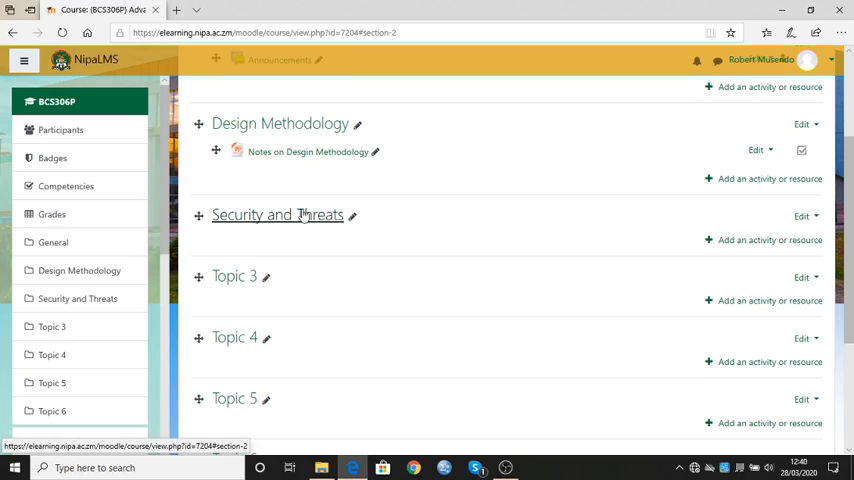
pyautogui.moveTo(393, 230)
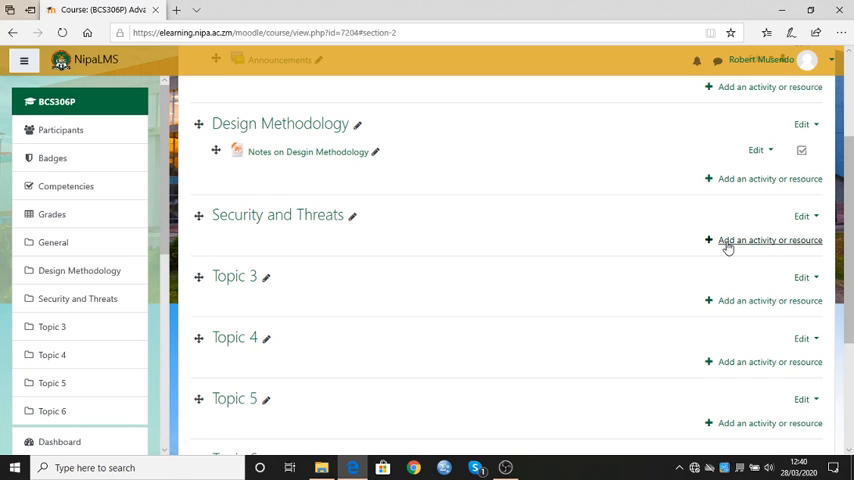
pyautogui.click(769, 240)
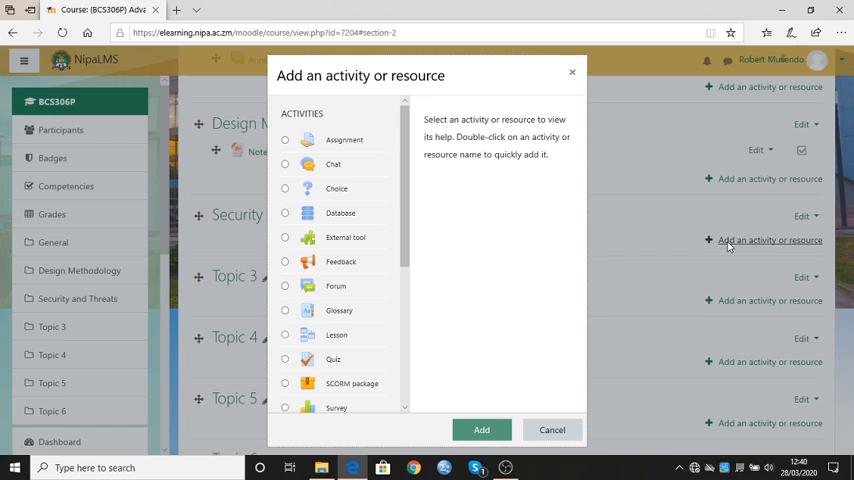
pyautogui.moveTo(461, 249)
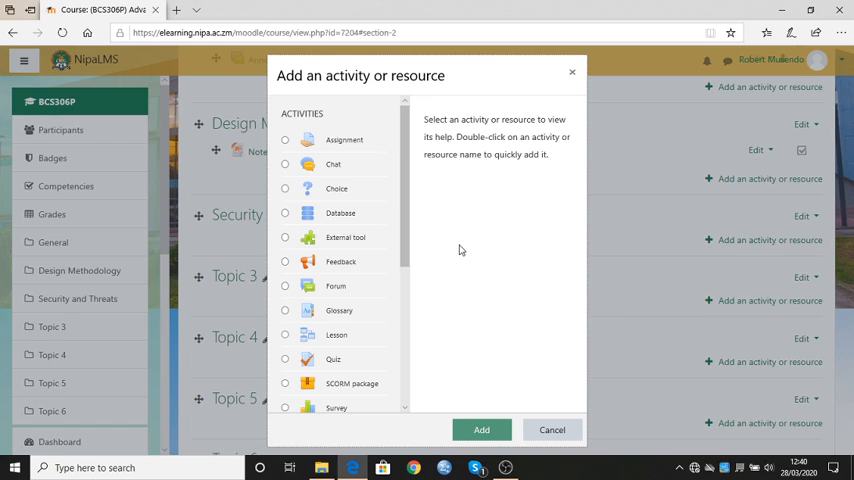
pyautogui.moveTo(467, 235)
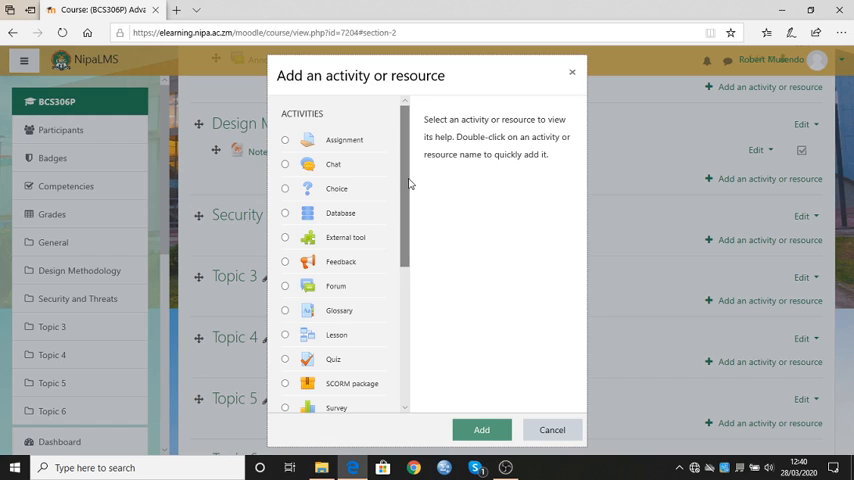
pyautogui.scroll(-3)
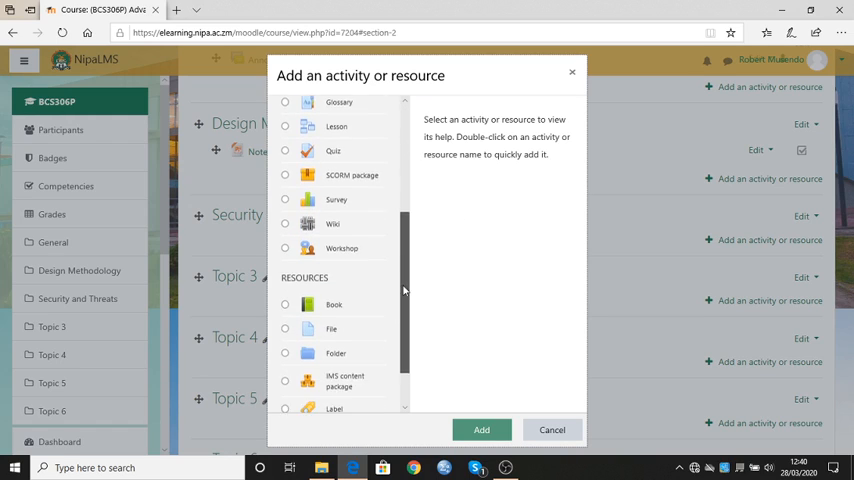
pyautogui.scroll(-3)
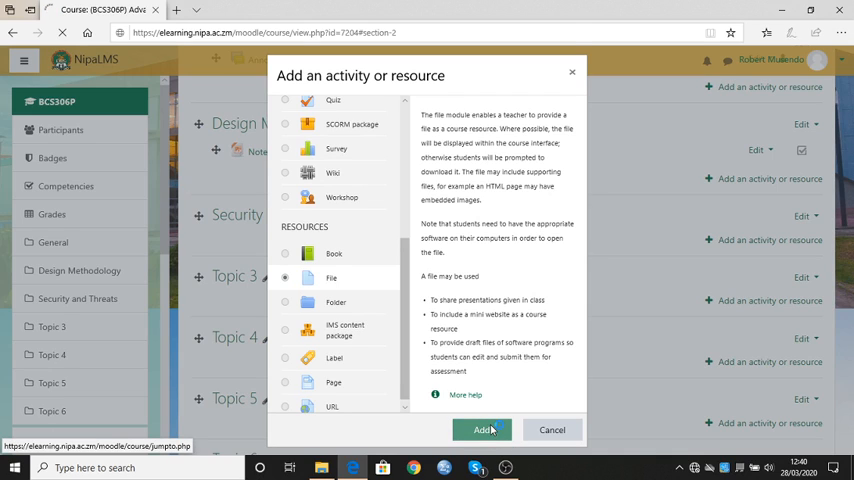
# Step: Name the new File resource 'Notes on Security and Threats'
pyautogui.click(484, 429)
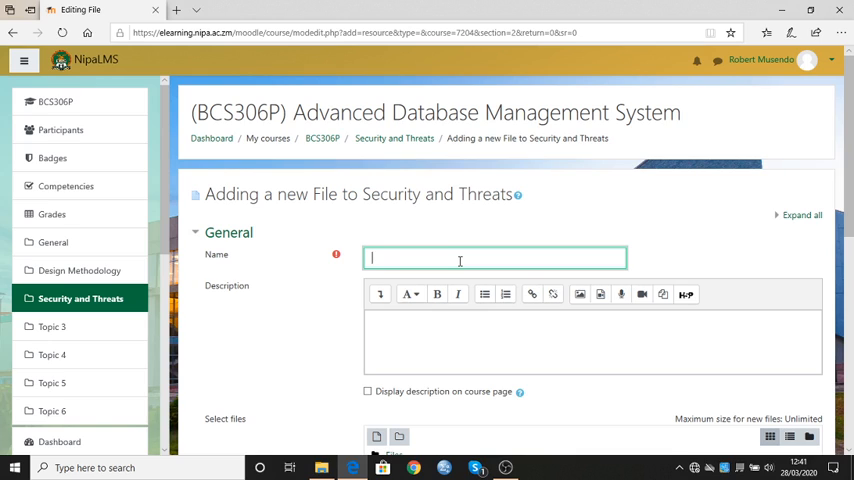
pyautogui.write('Notes')
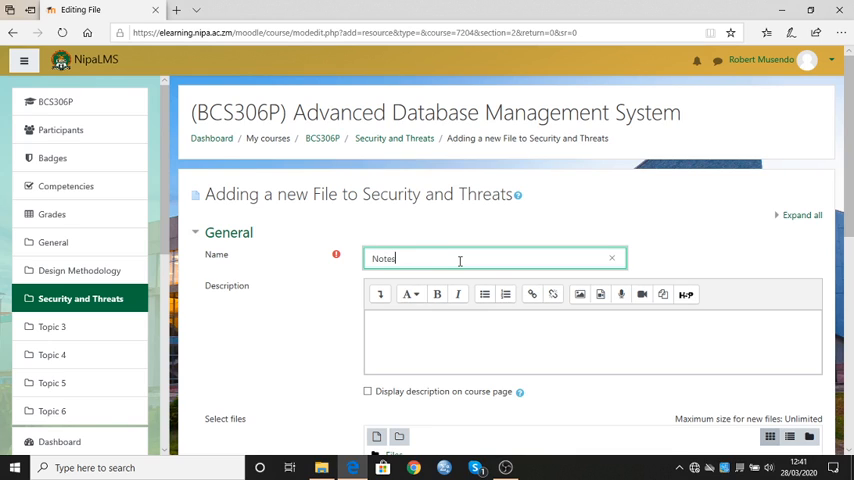
pyautogui.write('on S')
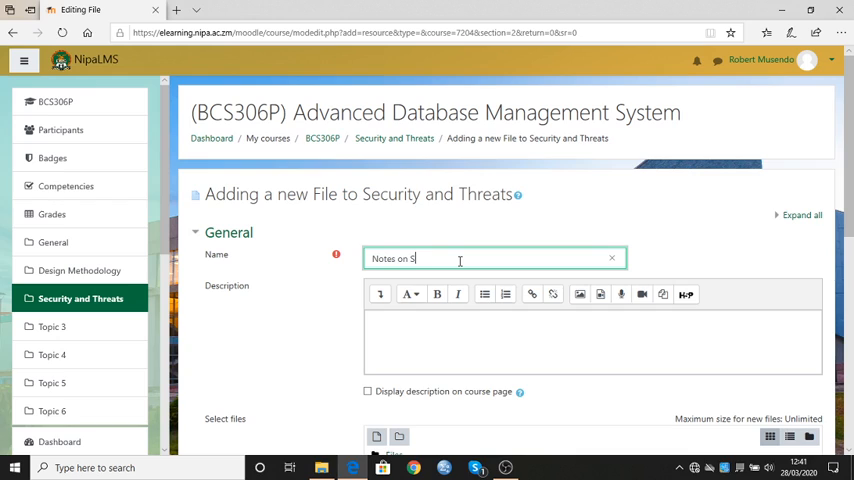
pyautogui.write('ecur')
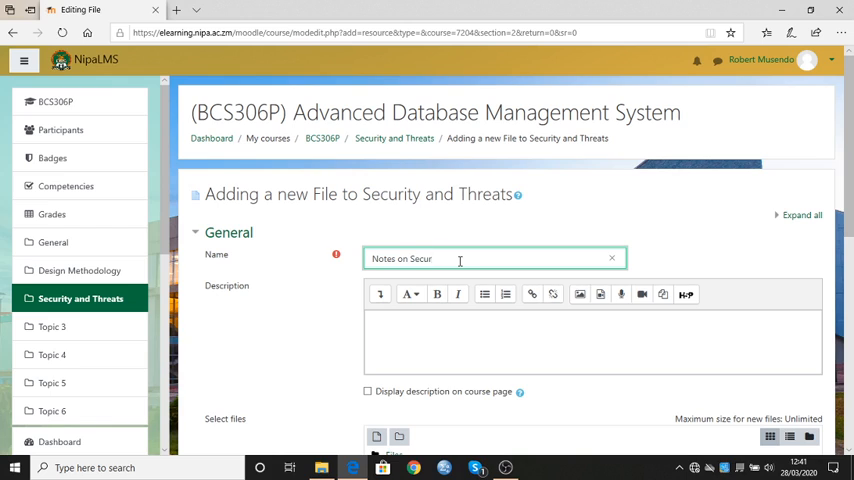
pyautogui.write('ity and')
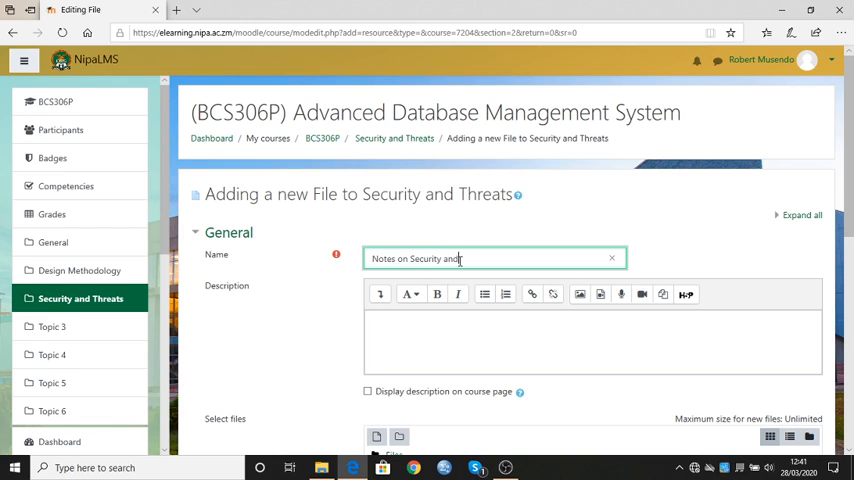
pyautogui.write('Threat')
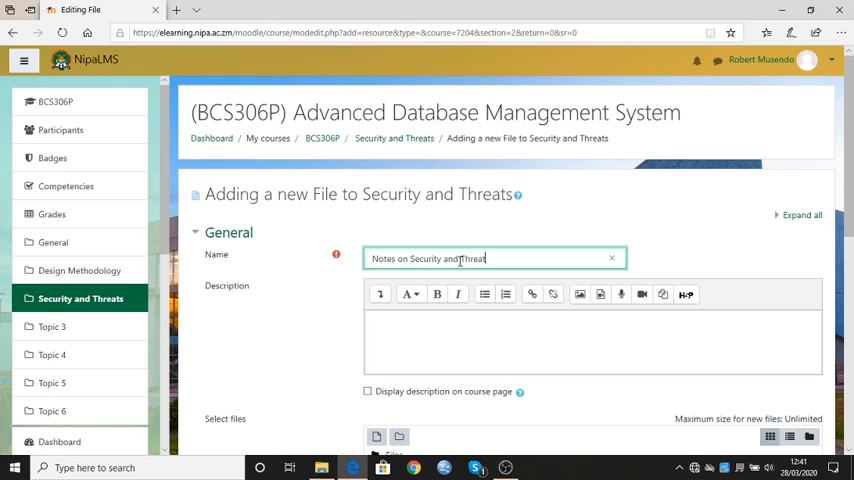
pyautogui.write('s')
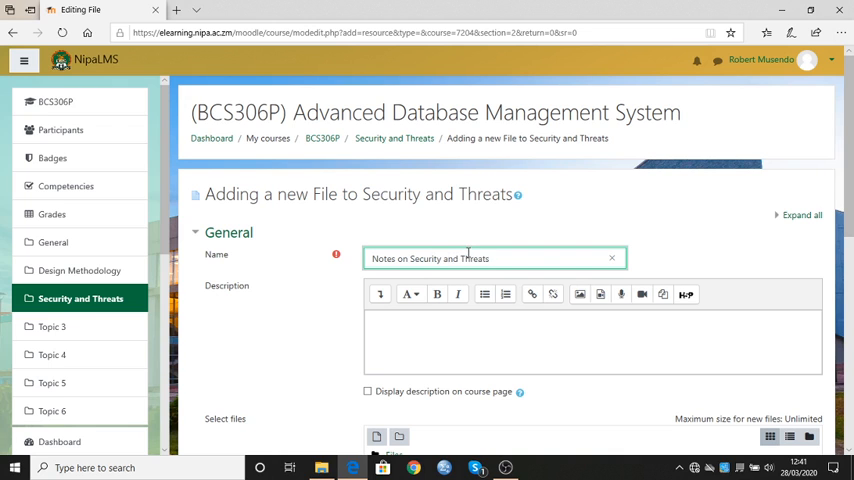
# Step: Scroll down the file form to the Select files upload area
pyautogui.scroll(-3)
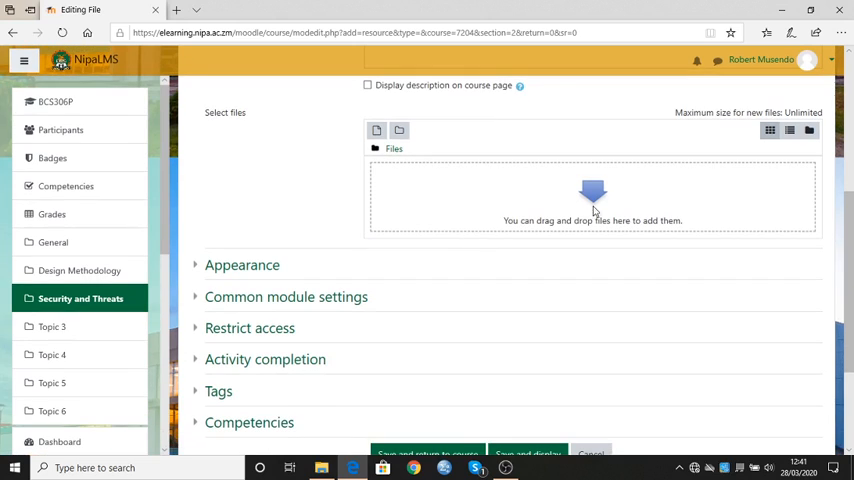
pyautogui.moveTo(560, 189)
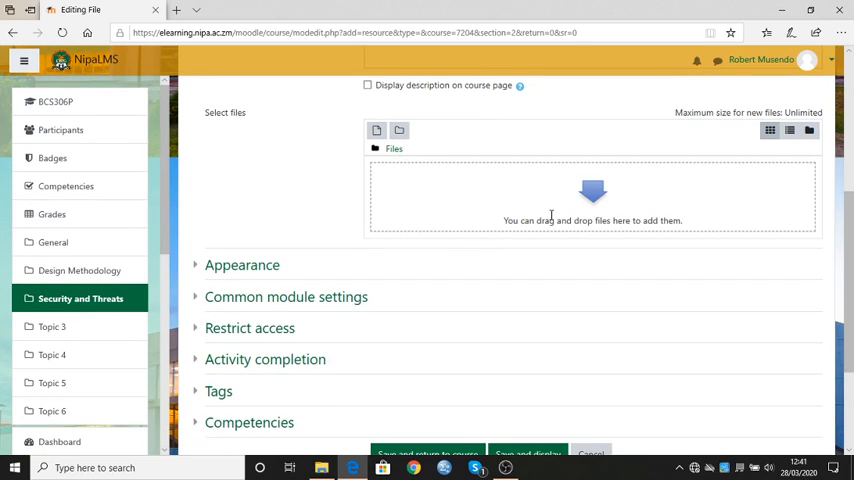
pyautogui.moveTo(575, 220)
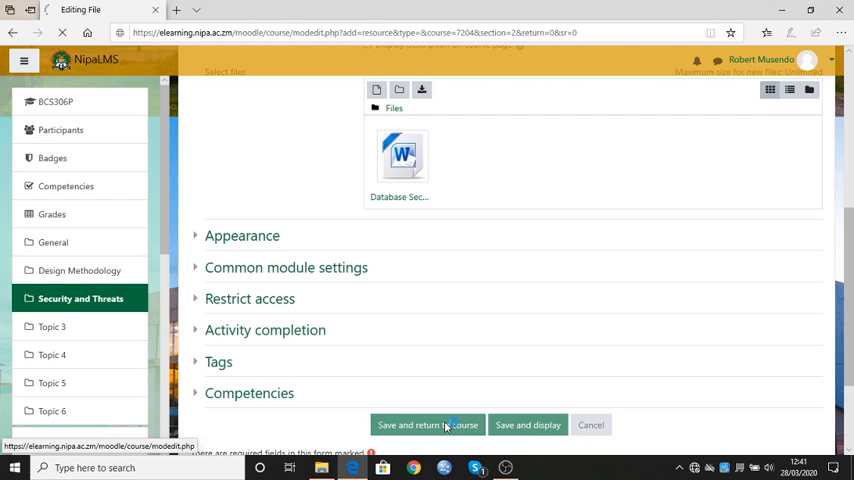
# Step: Save the resource and scroll the course page down to the last topic
pyautogui.click(425, 424)
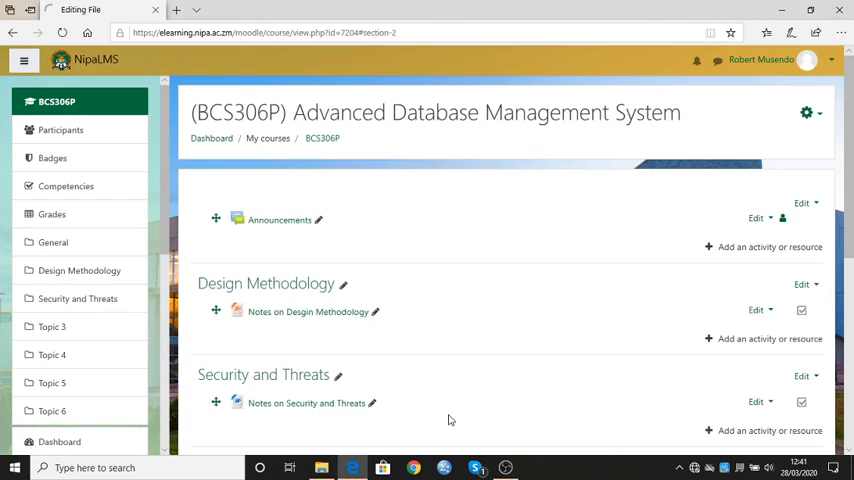
pyautogui.scroll(-3)
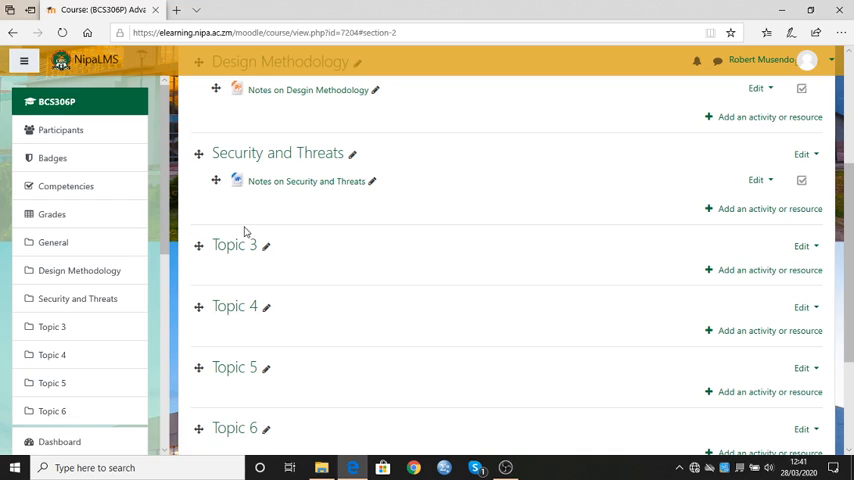
pyautogui.moveTo(262, 347)
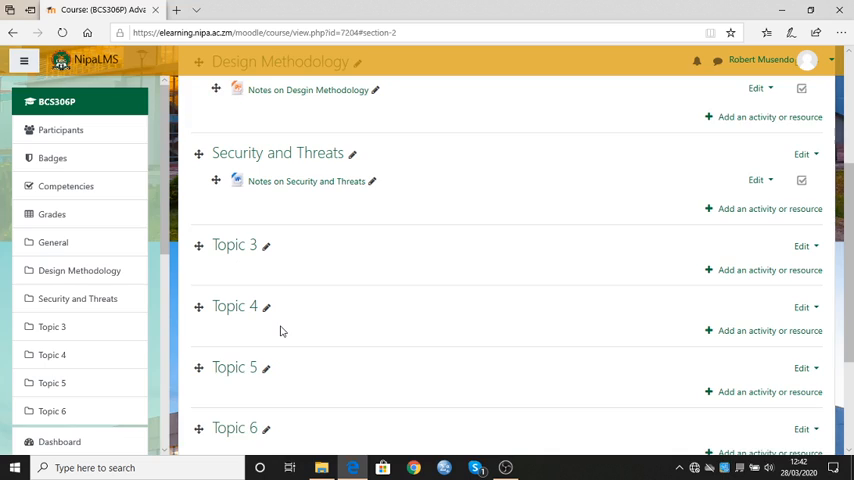
pyautogui.scroll(-3)
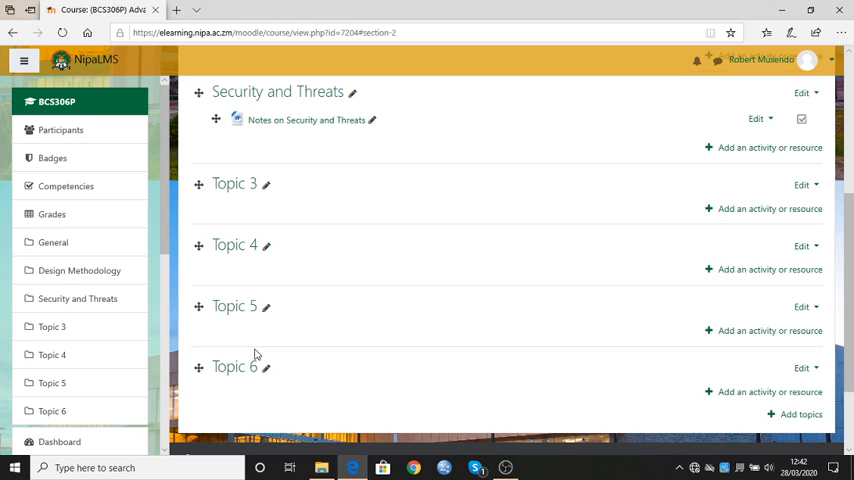
pyautogui.moveTo(297, 270)
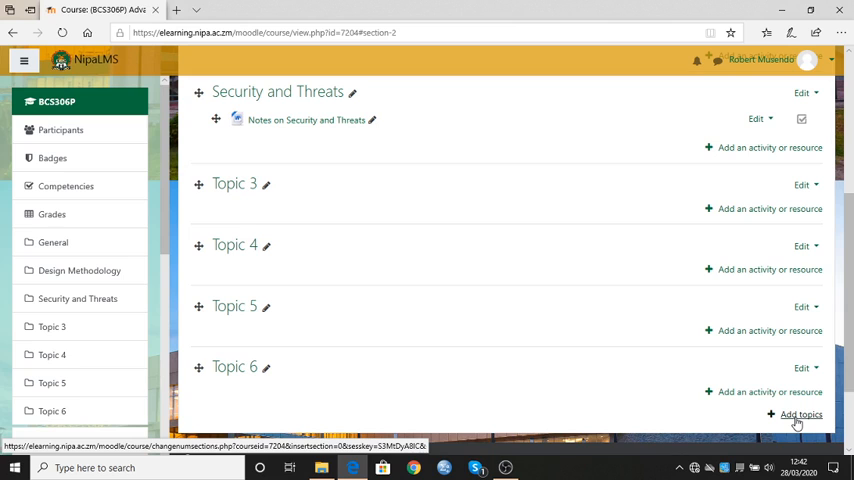
# Step: Add 2 more topic sections through the Add topics dialog
pyautogui.click(800, 414)
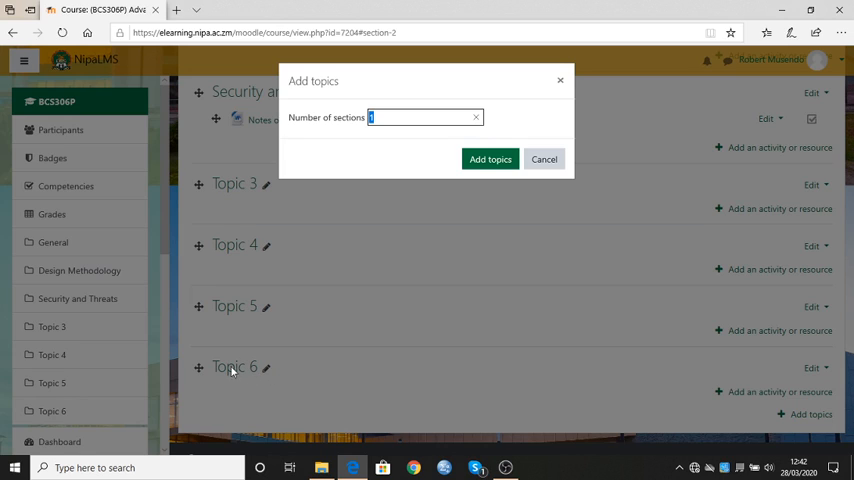
pyautogui.moveTo(237, 375)
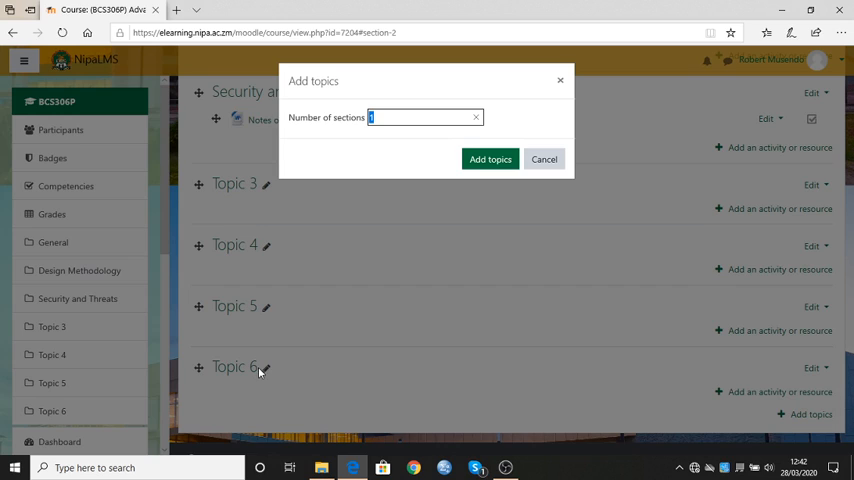
pyautogui.moveTo(403, 160)
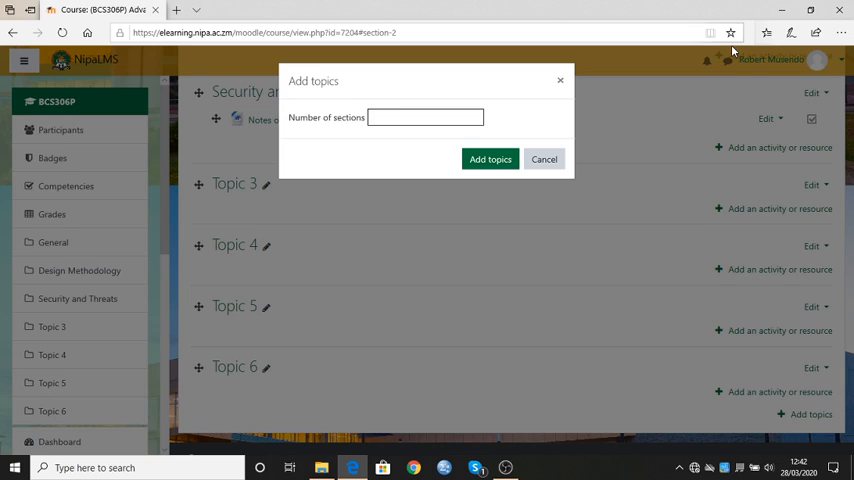
pyautogui.write('2')
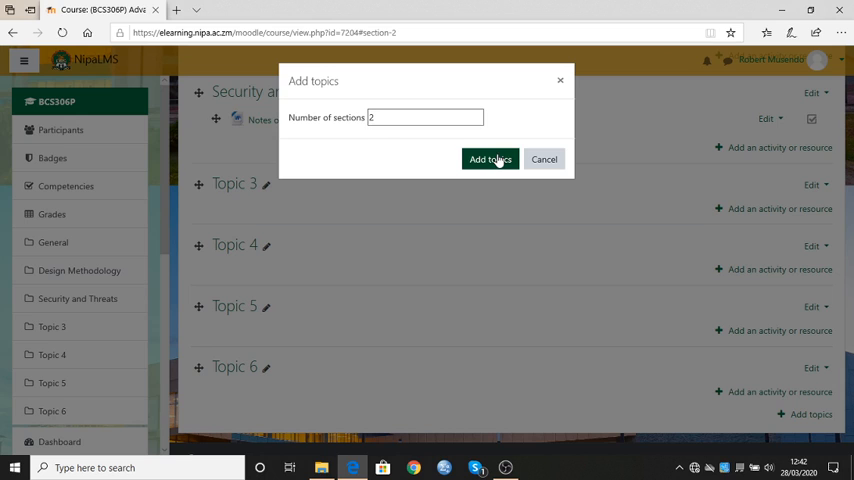
pyautogui.click(490, 159)
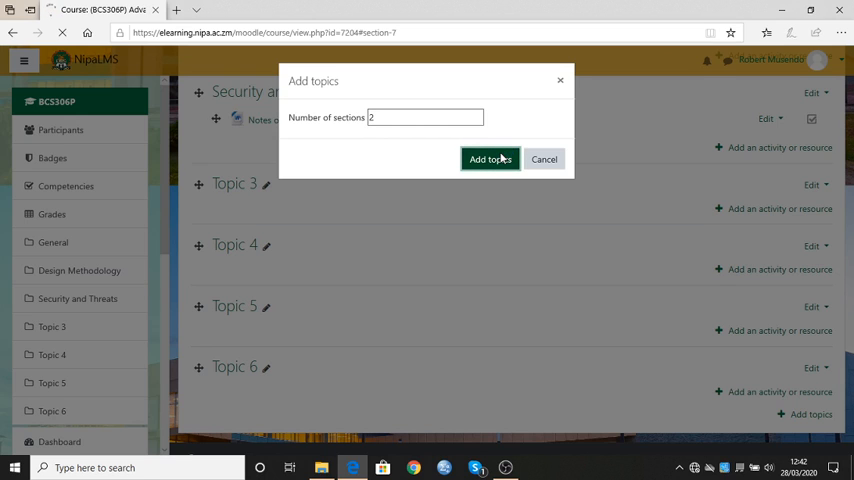
# Step: Confirm adding the two topics and open the options for Topic 8
pyautogui.click(490, 159)
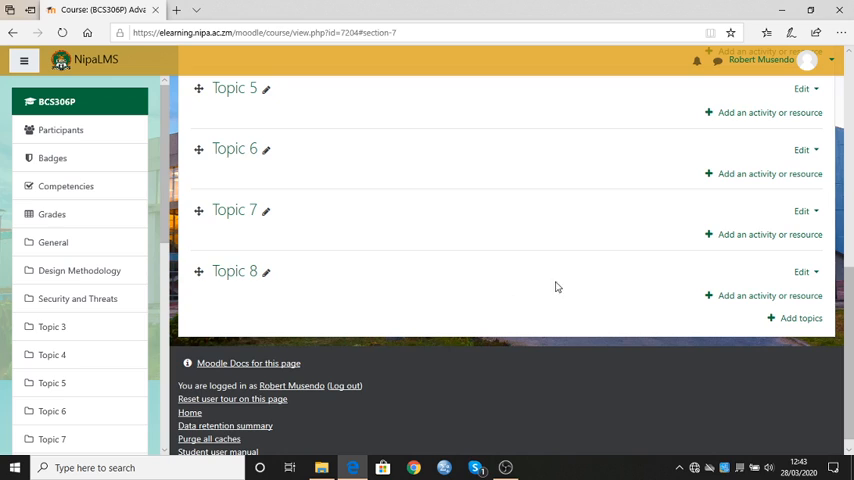
pyautogui.moveTo(814, 276)
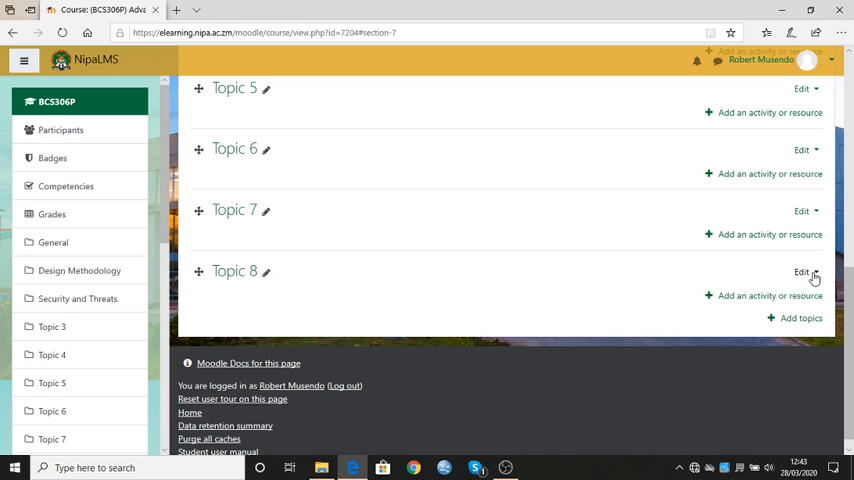
pyautogui.click(806, 272)
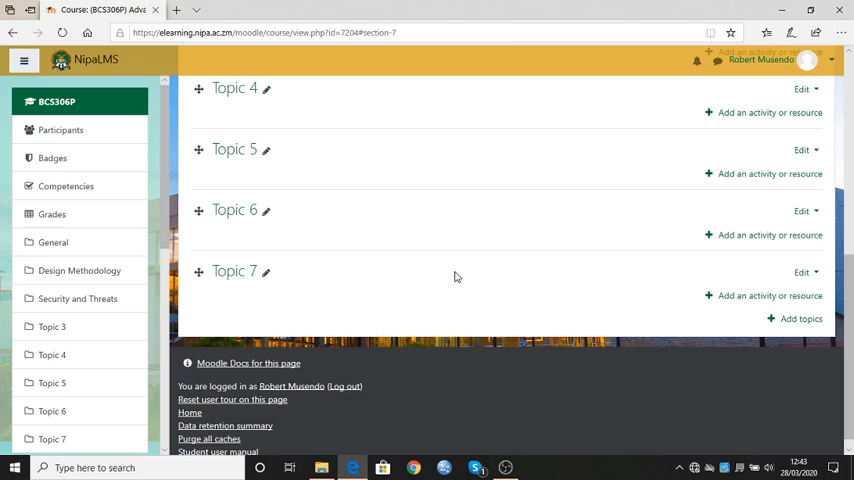
pyautogui.moveTo(458, 276)
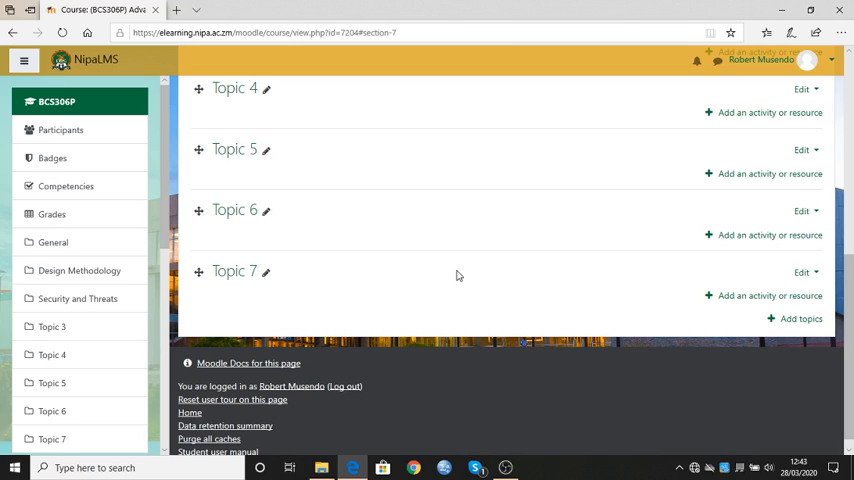
pyautogui.moveTo(448, 276)
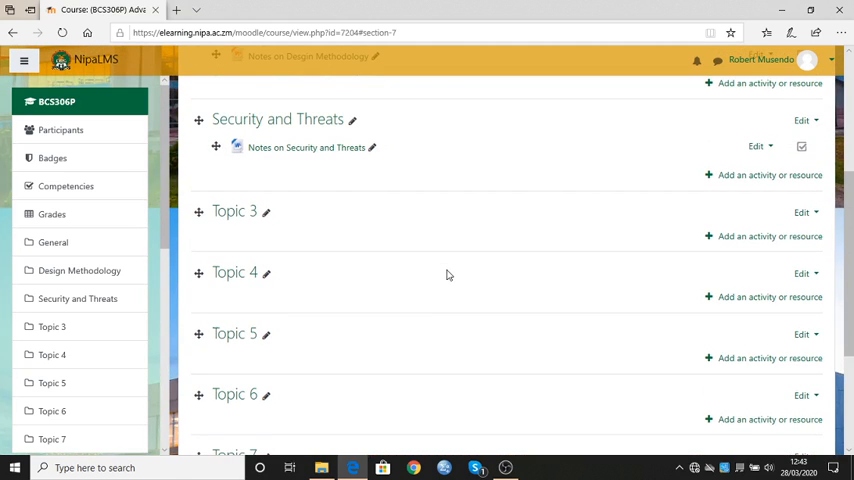
# Step: Turn editing off from the course gear menu at the top
pyautogui.scroll(3)
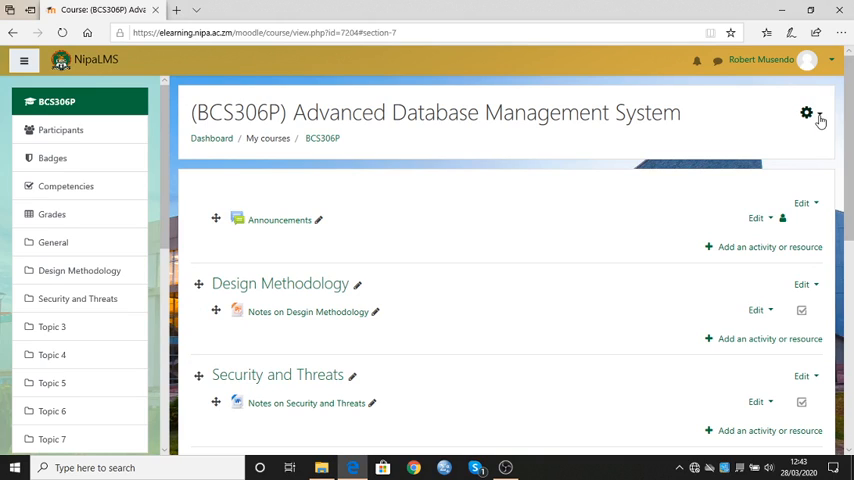
pyautogui.click(813, 114)
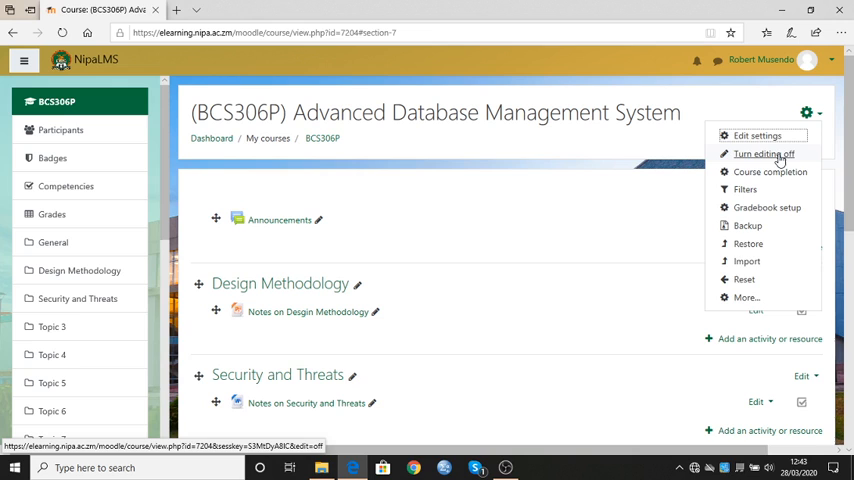
pyautogui.click(765, 153)
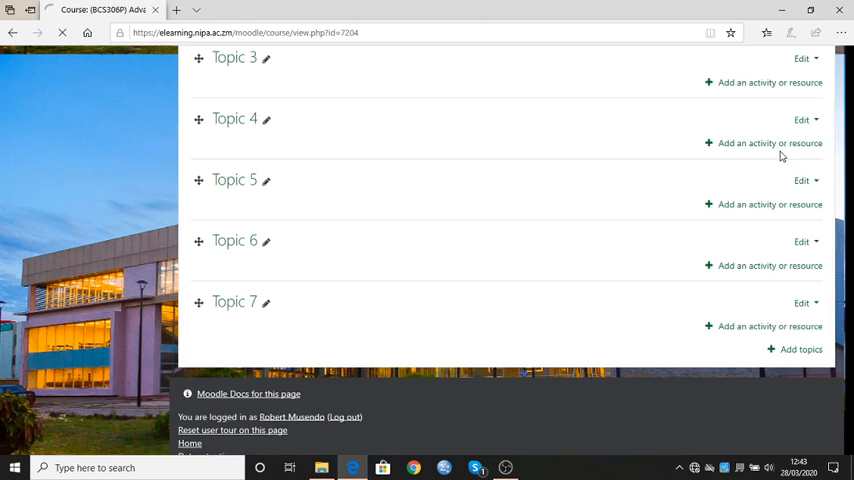